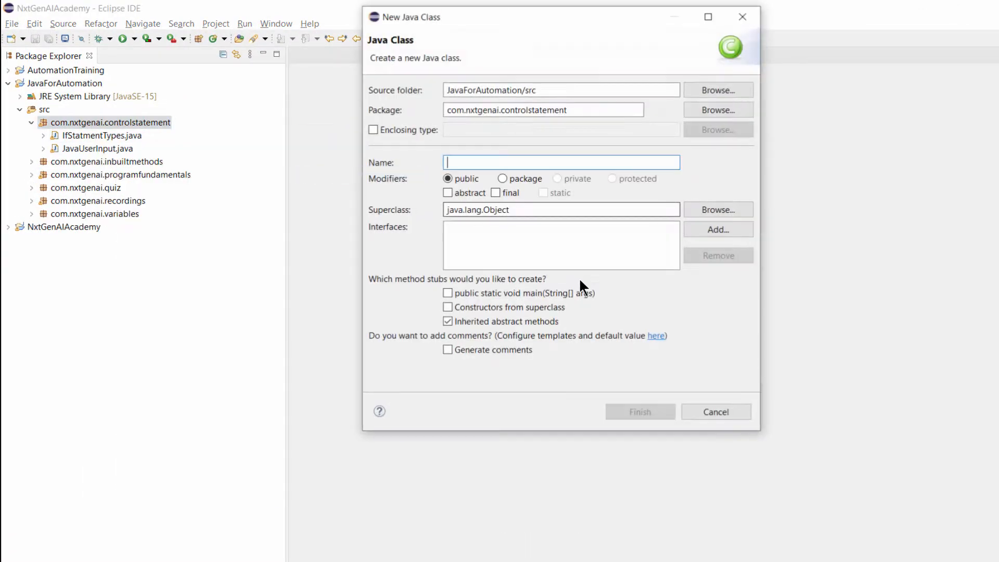
Name the new class SwitchStatement and include a public static void main method stub
type("SwitchStatement")
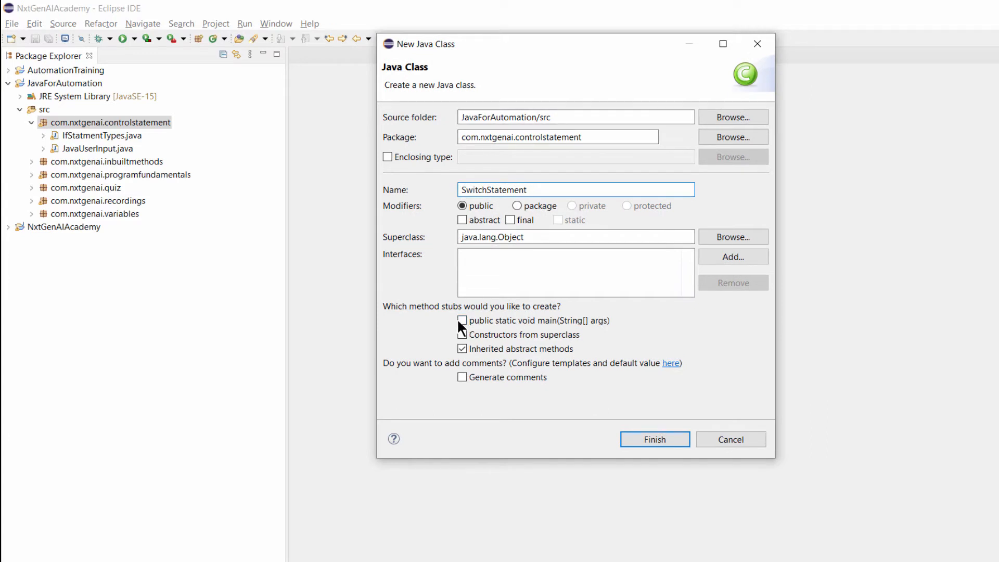
left_click(654, 439)
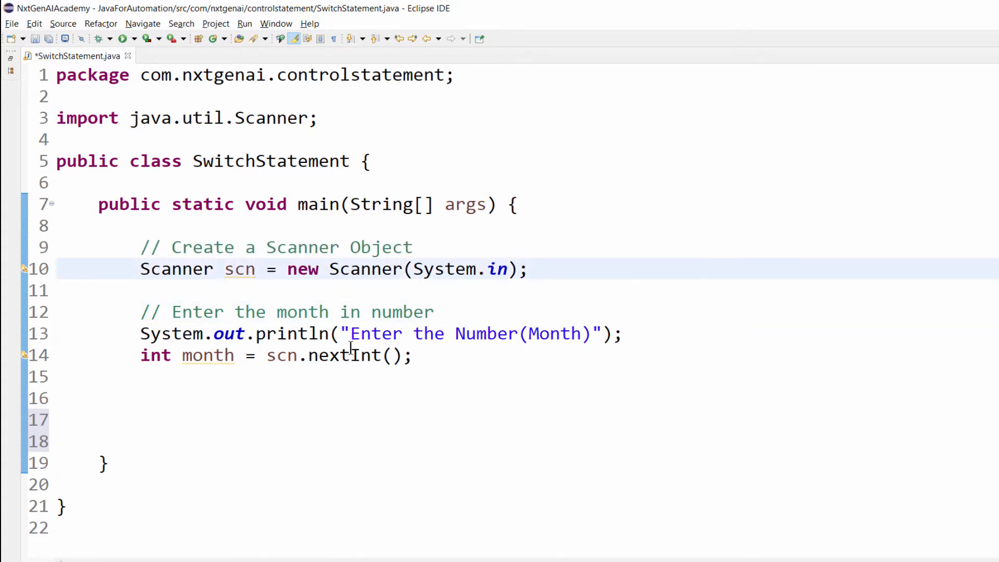
Review the int month = scn.nextInt() statement that reads the month from the Scanner
double_click(207, 355)
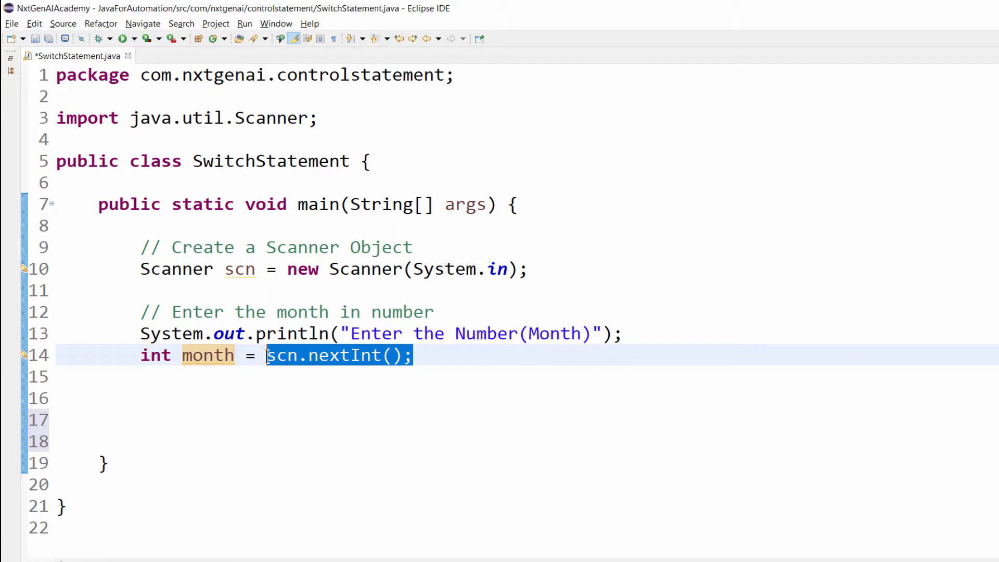
double_click(155, 355)
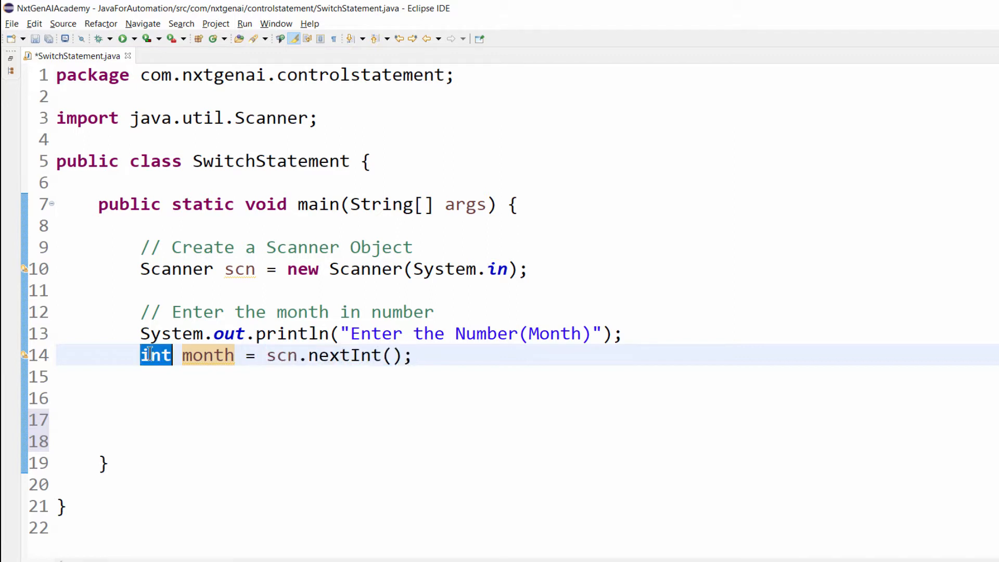
double_click(208, 355)
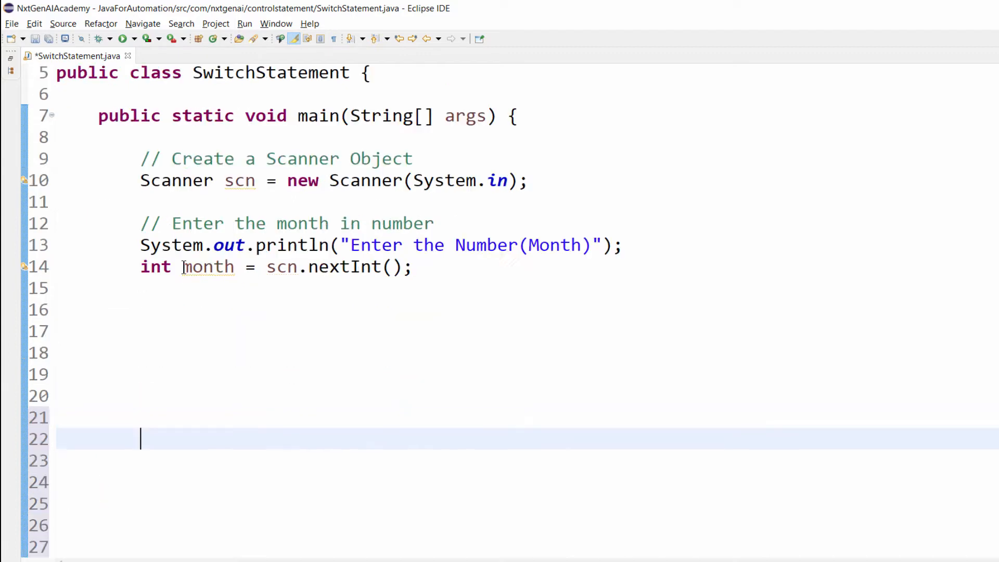
Write switch(month) { below the month input, creating an empty switch block
left_click(181, 310)
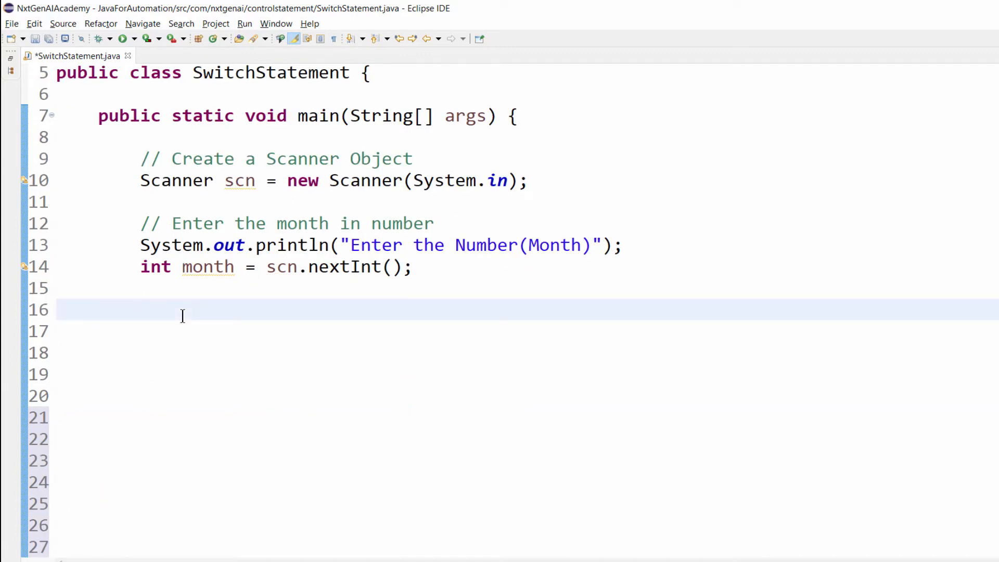
type("switch(")
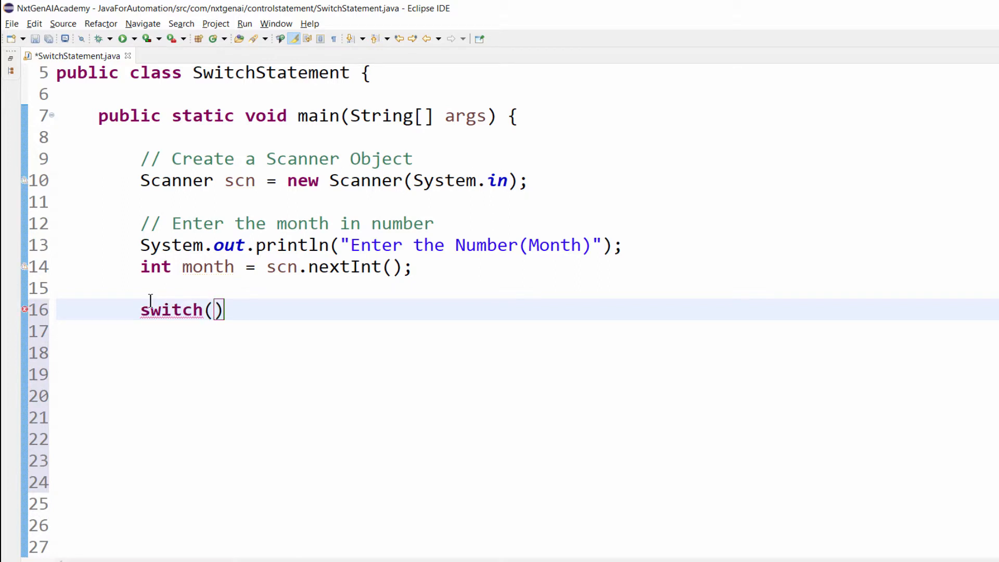
double_click(207, 267)
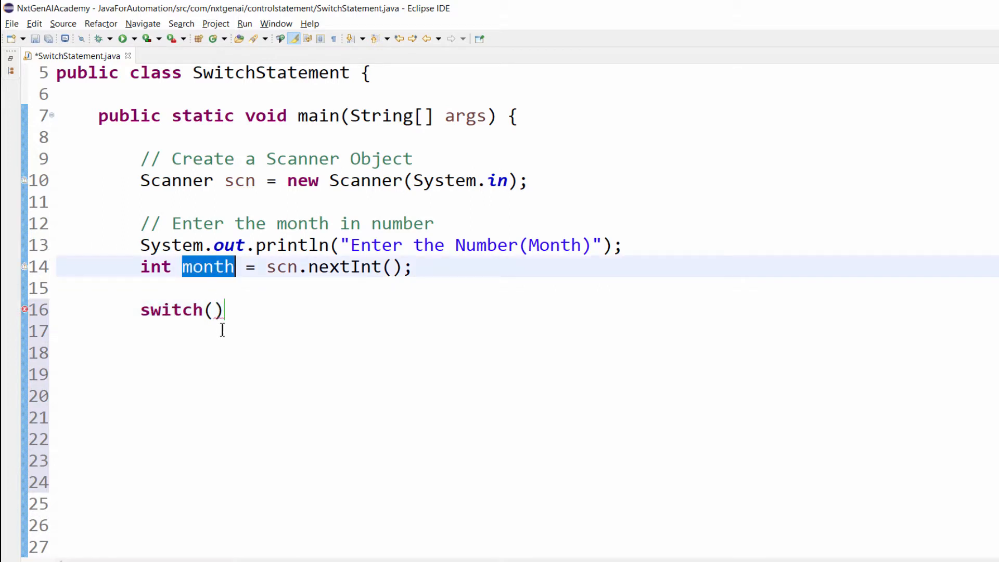
type("month")
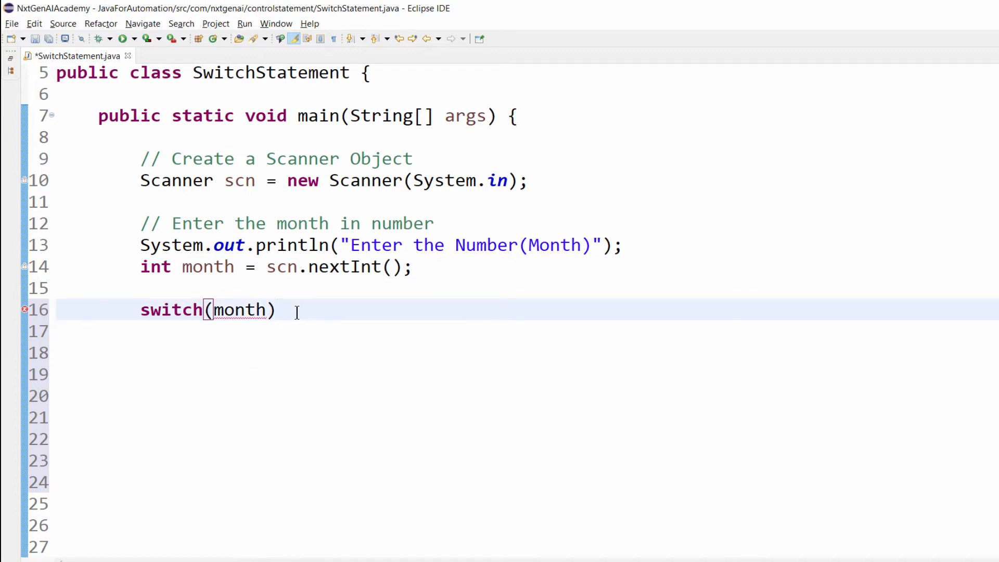
type("{")
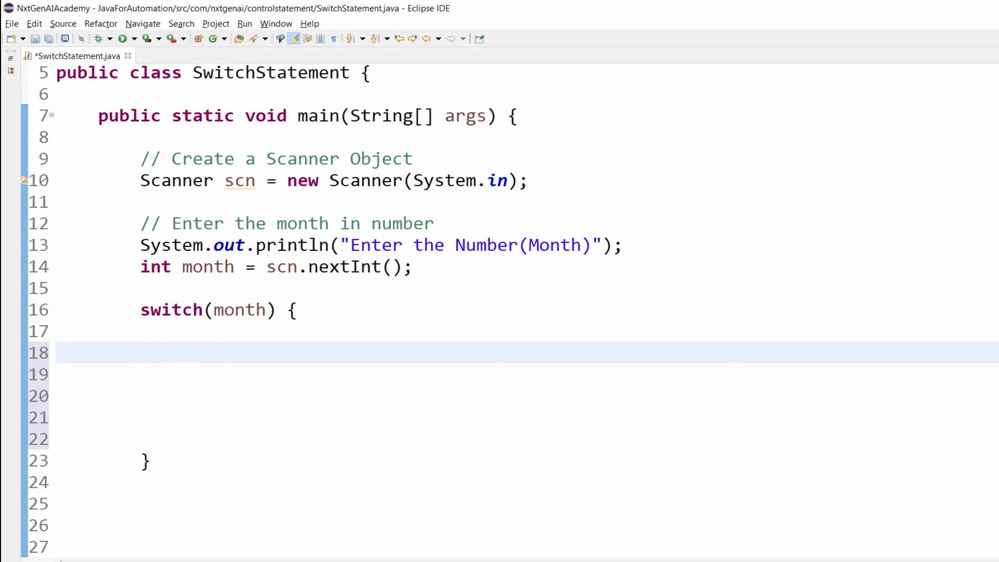
left_click(140, 353)
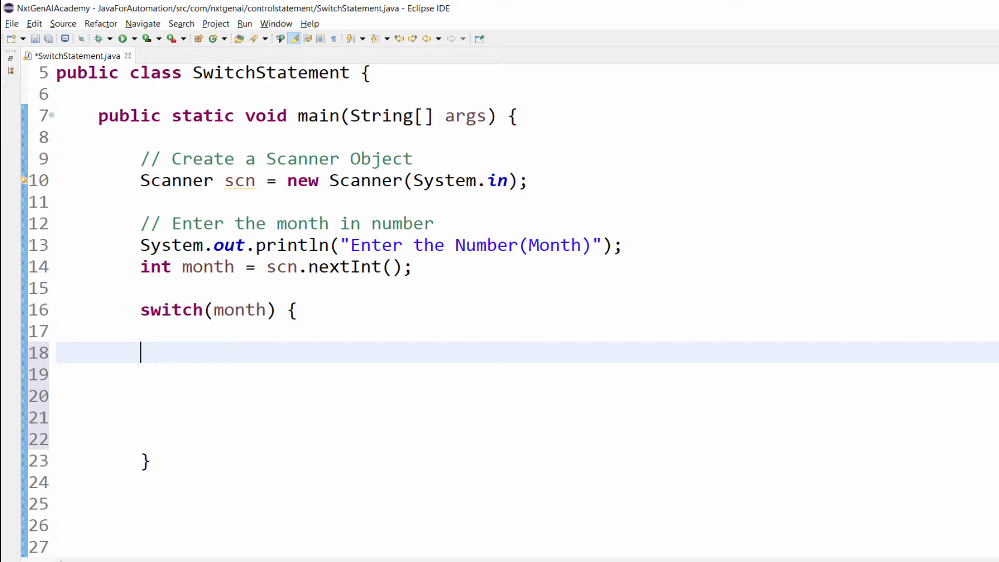
Add case 1 printing "January Month" and case 2 printing "February Month"
type("case 1")
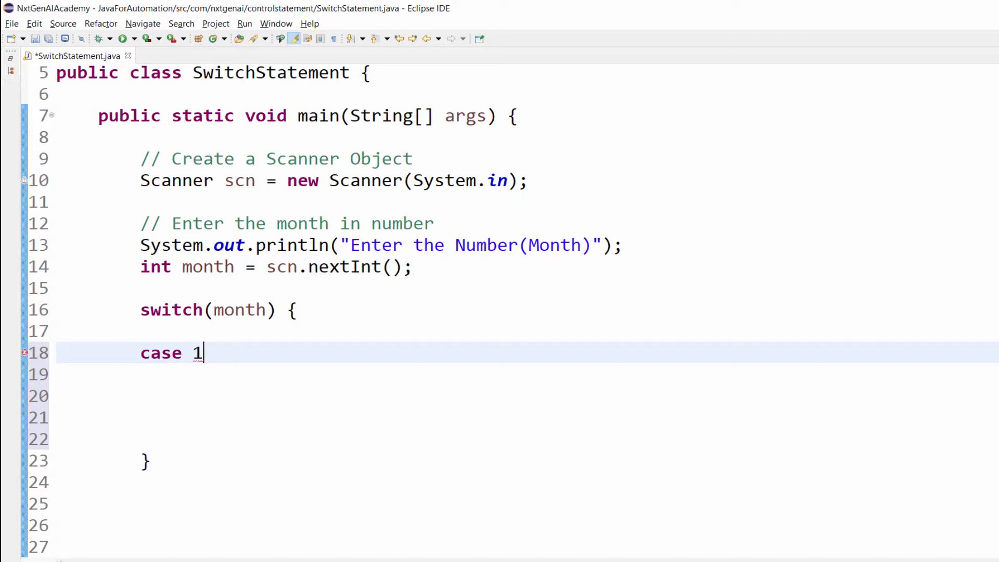
type(":")
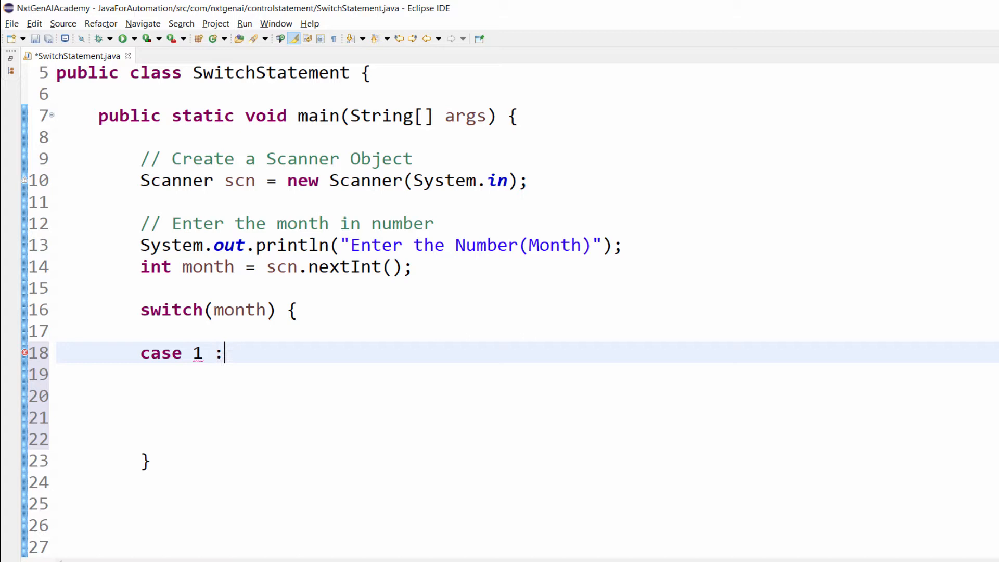
type("syso")
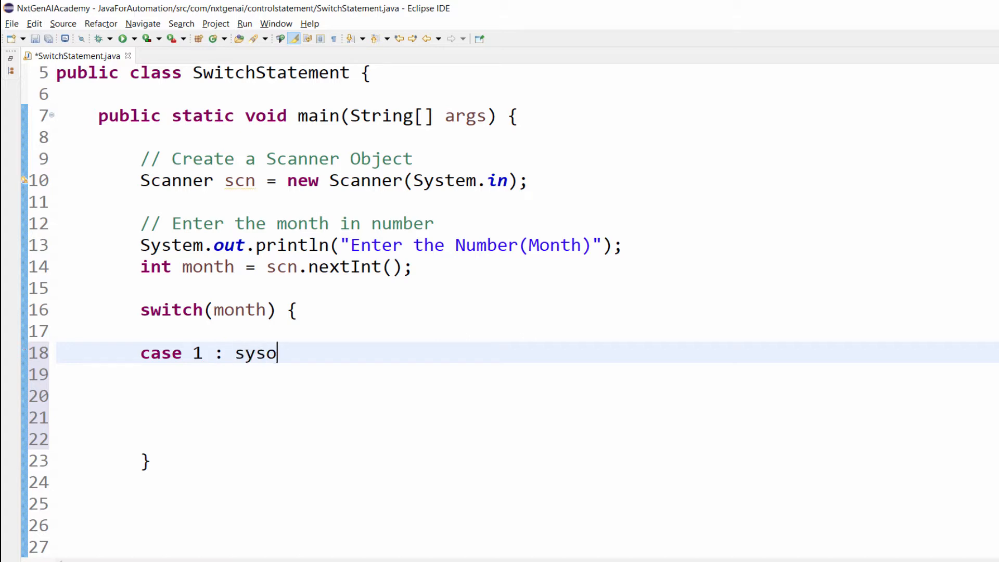
type("System.out.println(\"January Month\");")
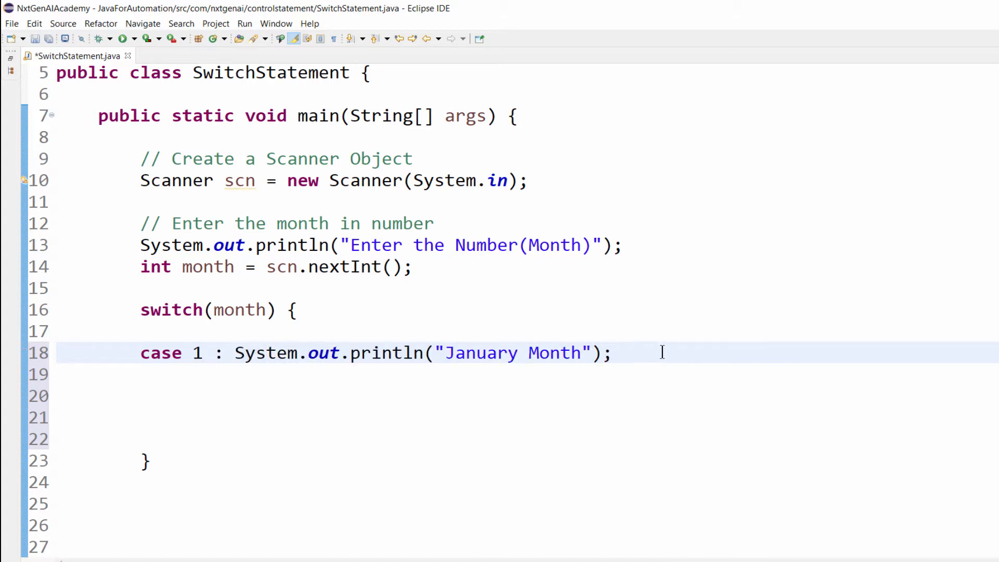
left_click(140, 396)
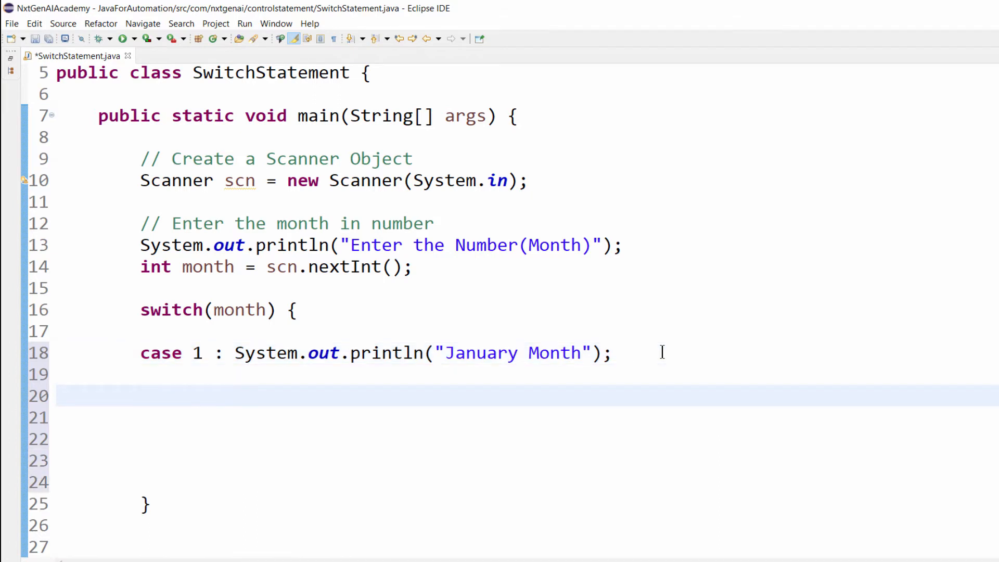
type("case 2")
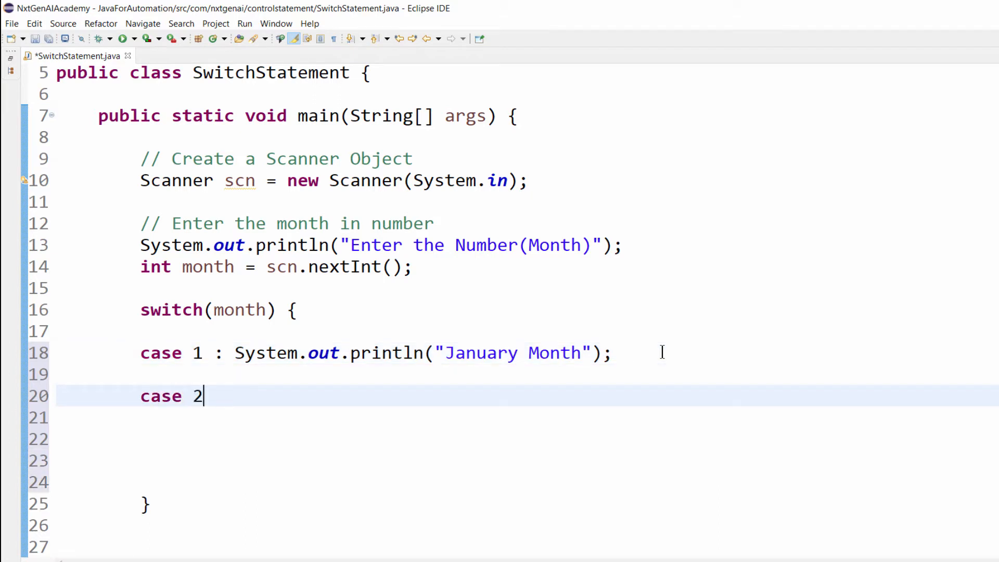
type(":")
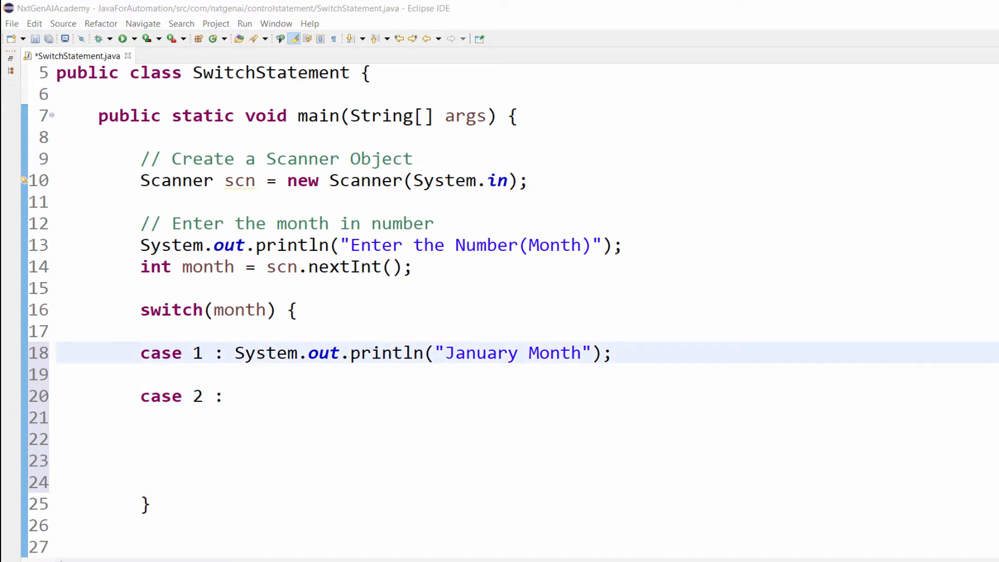
type("System.out.println(\"February Month\");")
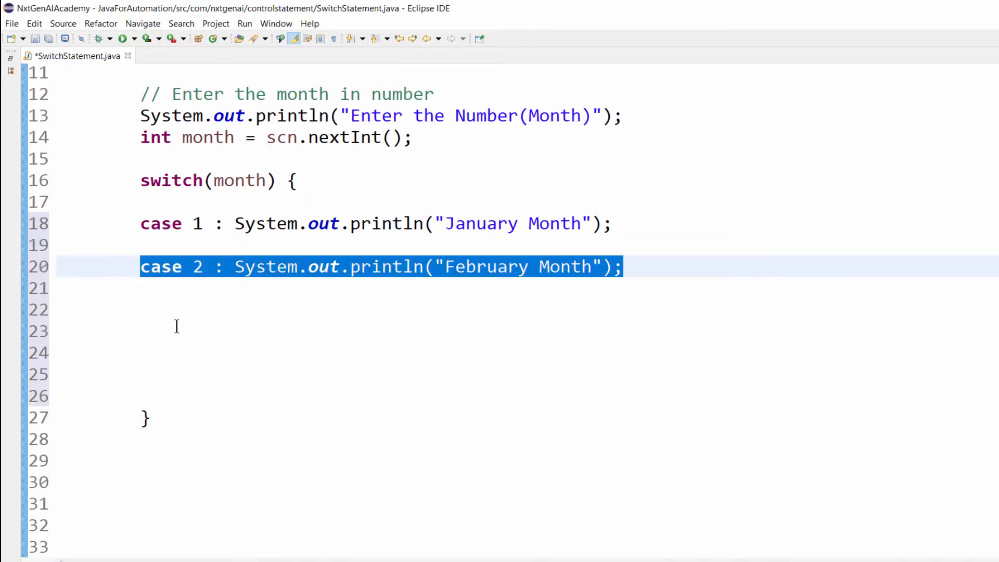
Paste the case line repeatedly and edit copies into cases 3 through 12 with their month names
key("ctrl+v")
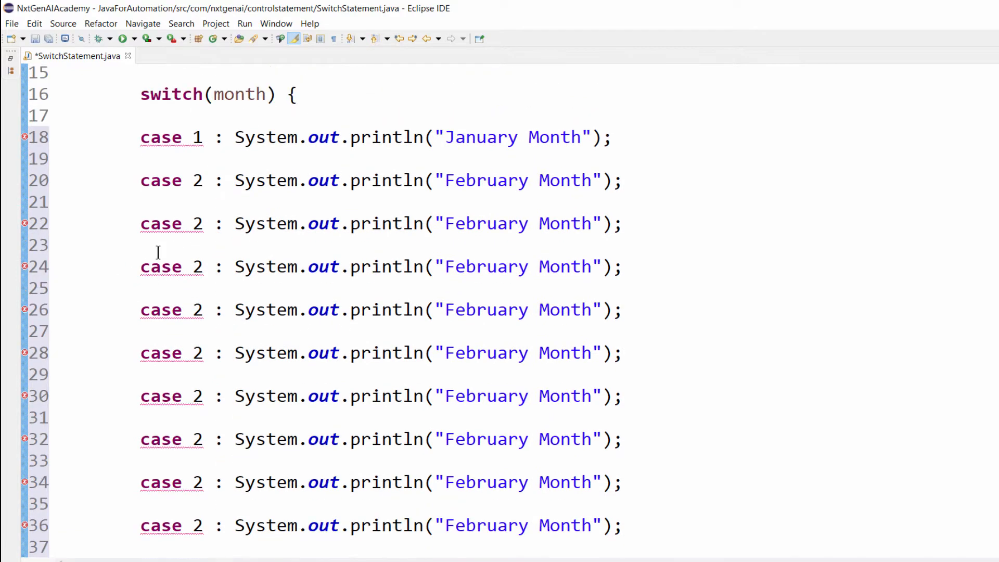
double_click(198, 223)
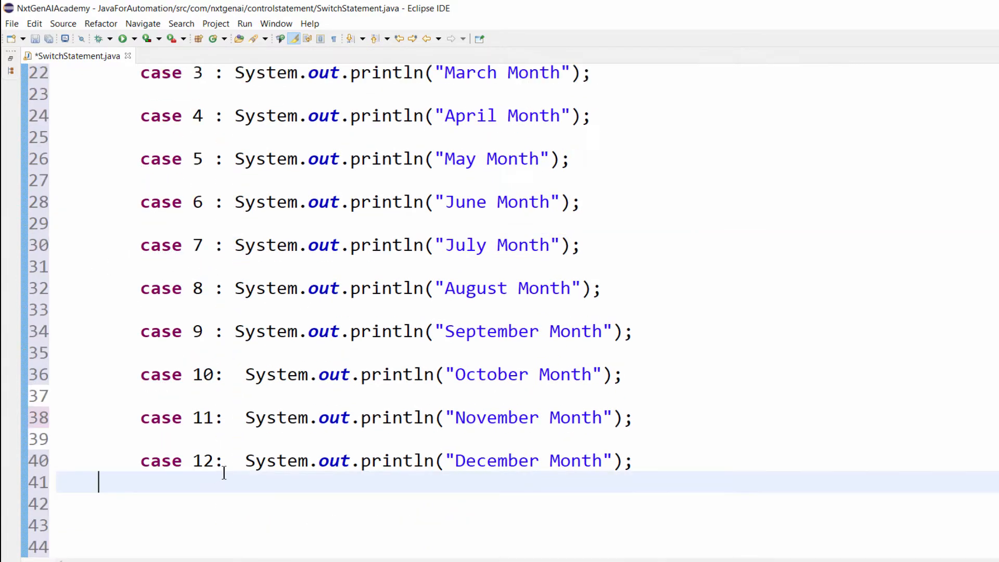
scroll("down", 3)
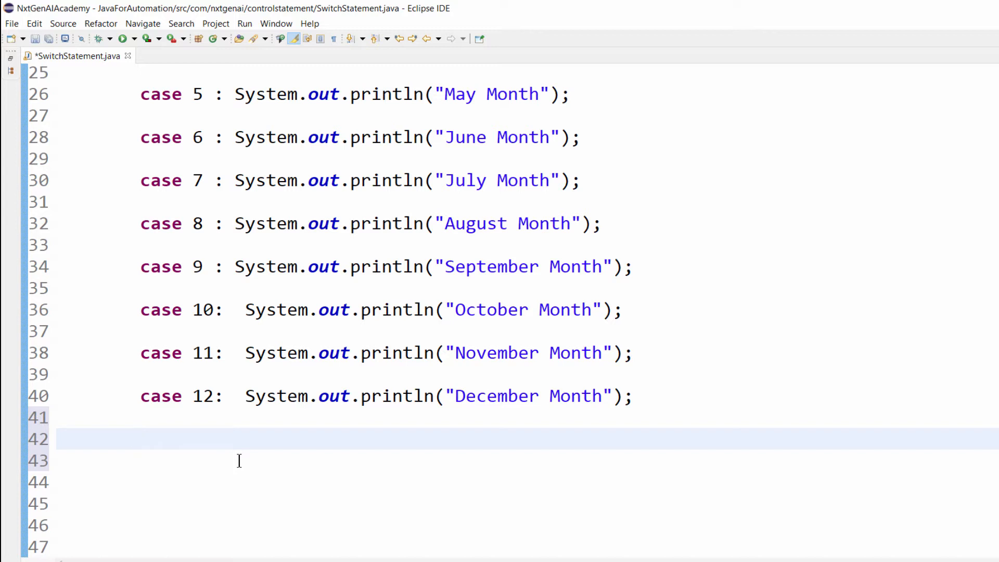
Add default: printing "Enter a valid Month" after case 12 and save the file
left_click(141, 438)
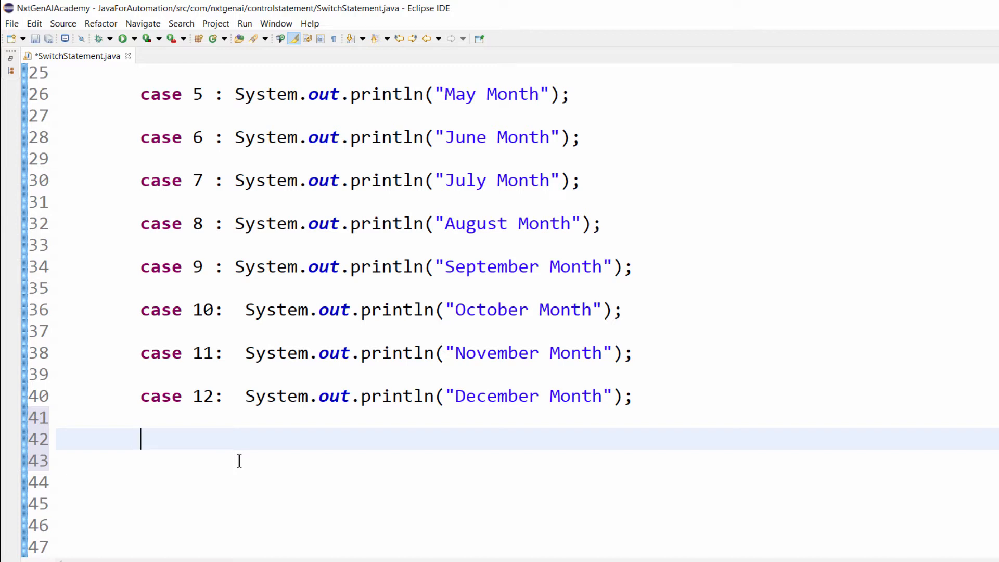
type("defau")
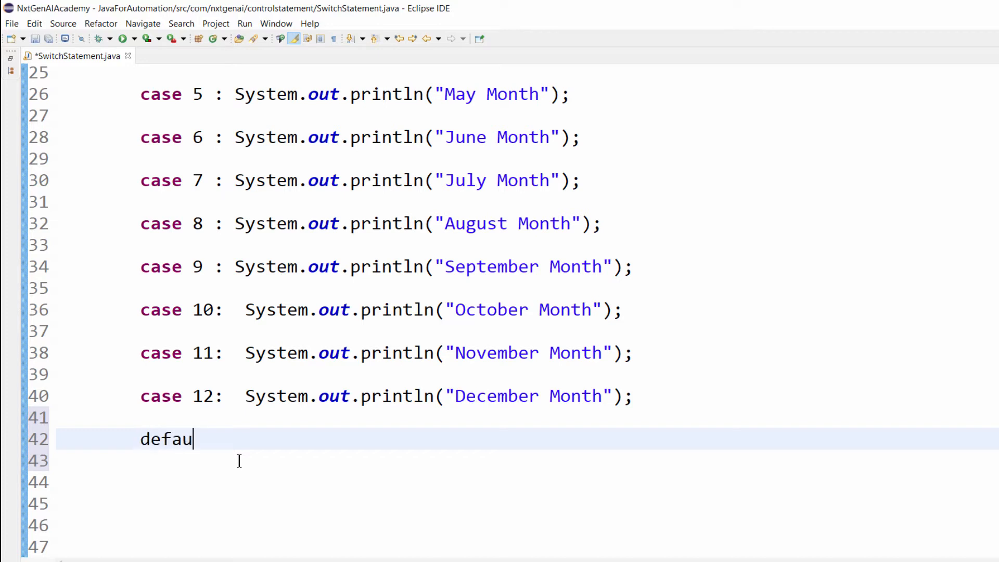
type("lt")
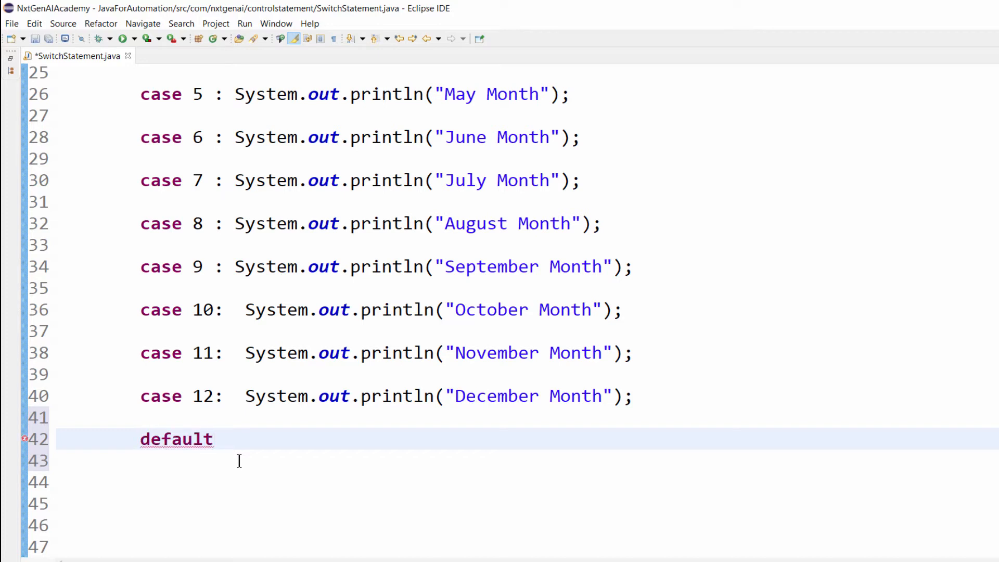
type(":")
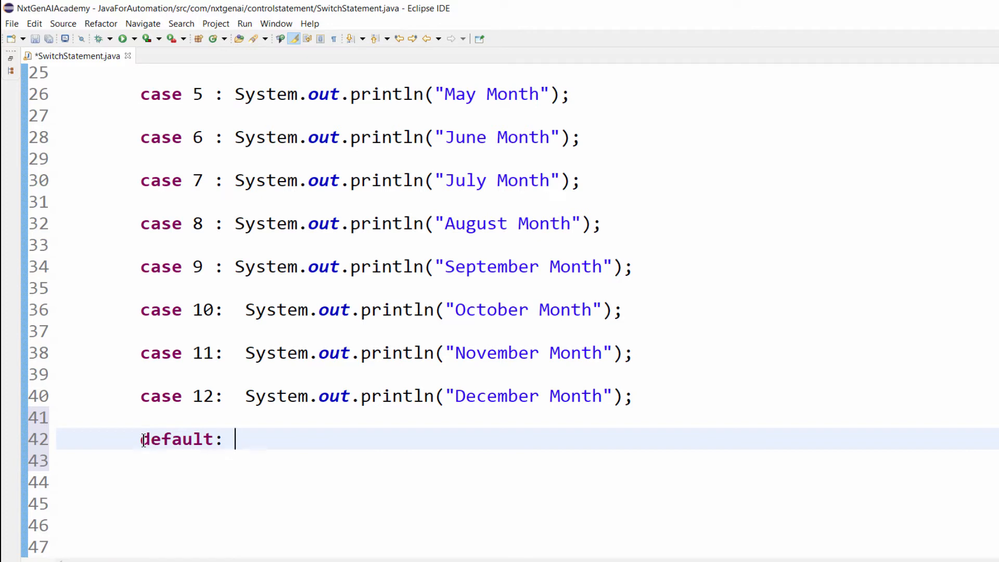
double_click(178, 439)
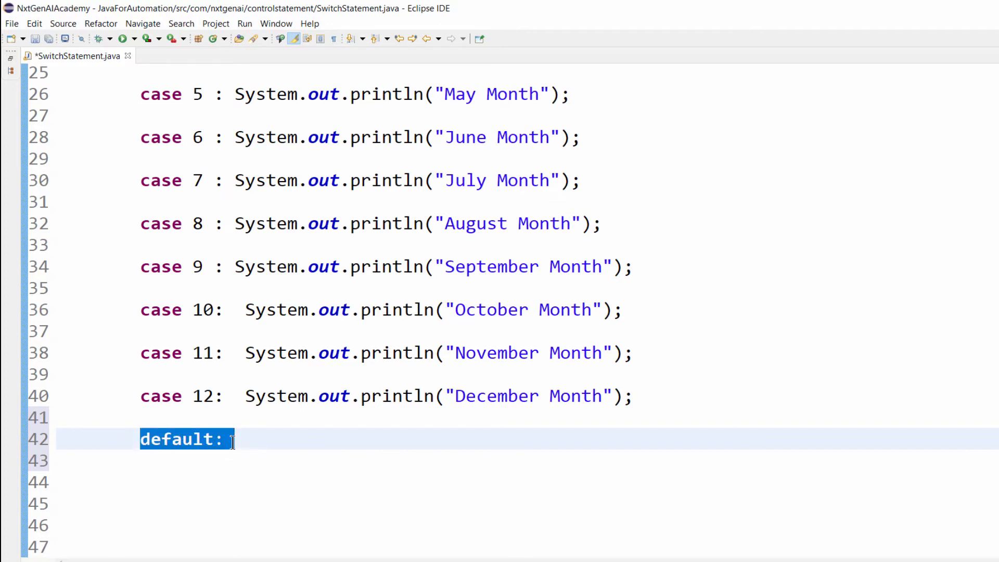
left_click(236, 438)
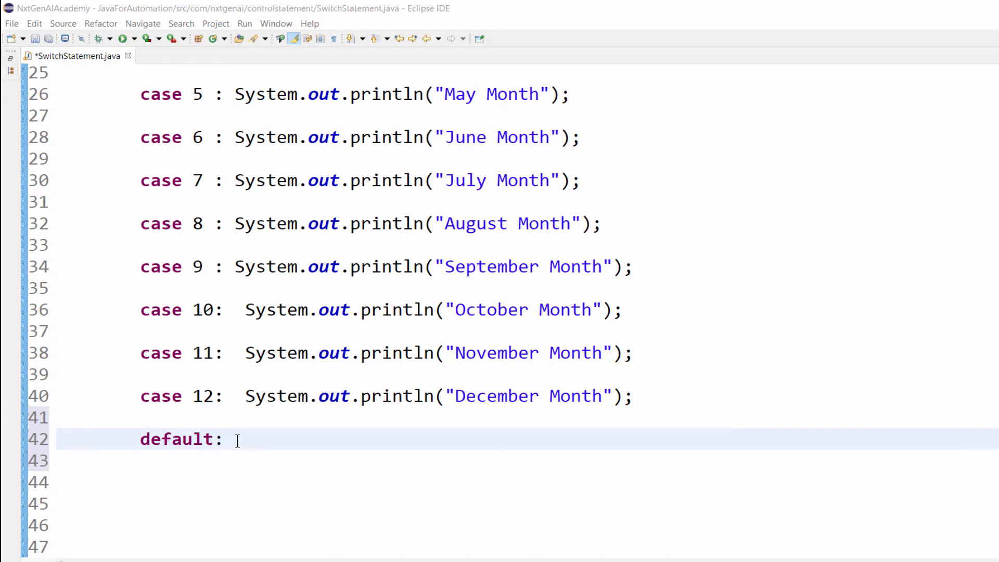
type("System.out.println(\"Enter a valid Month\");")
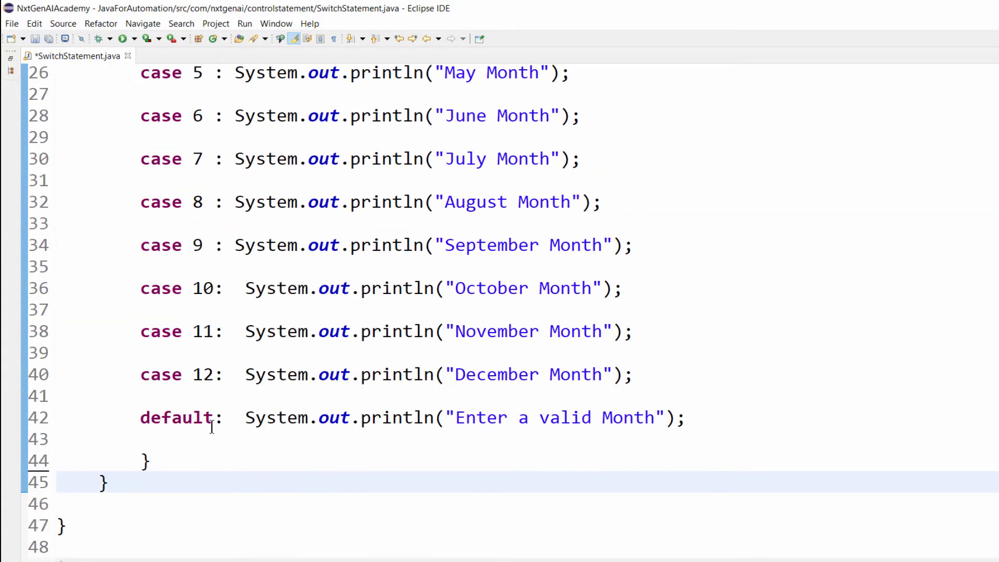
scroll("up", 3)
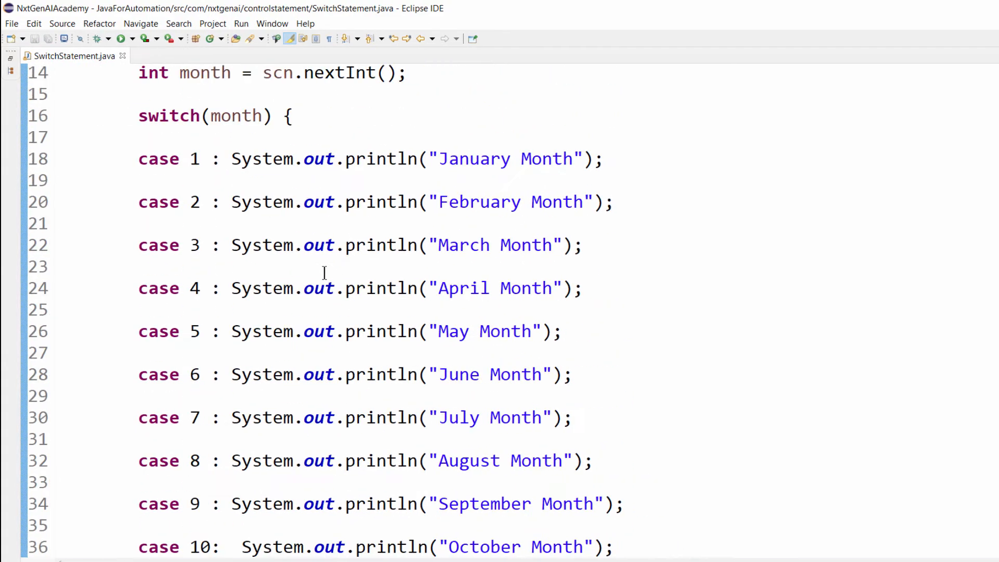
Run SwitchStatement with 12, observing December plus the default message from fall-through
left_click(114, 39)
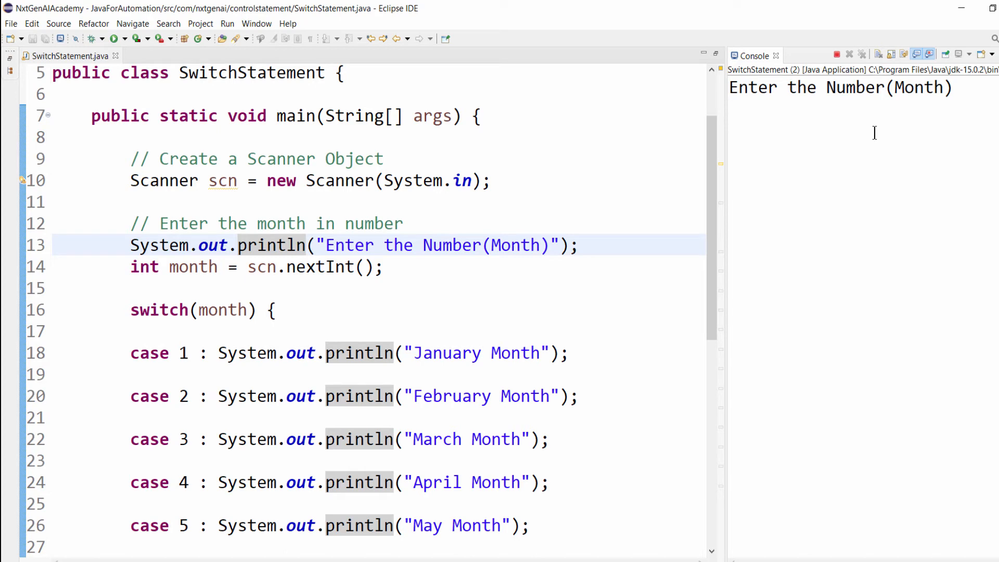
type("12")
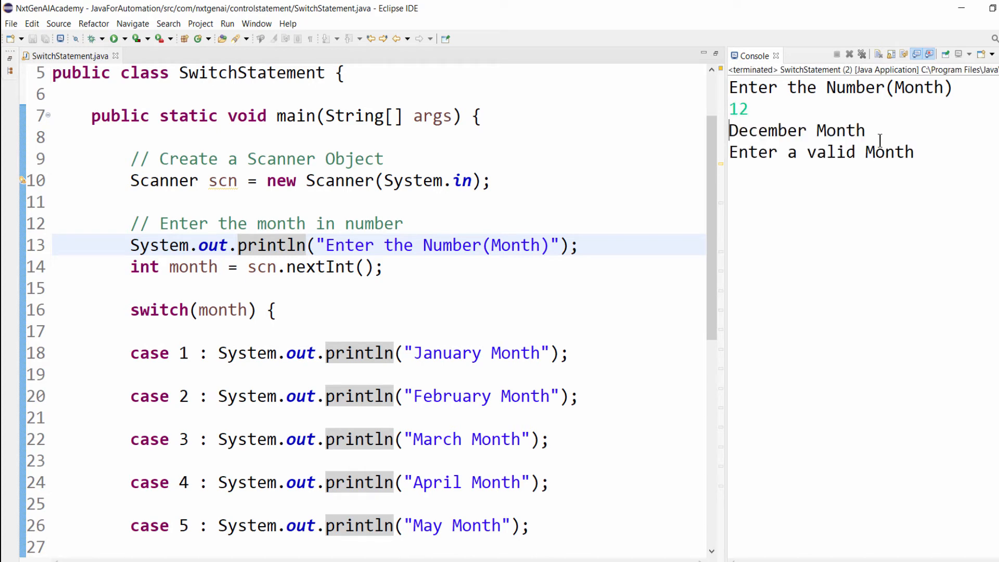
double_click(795, 130)
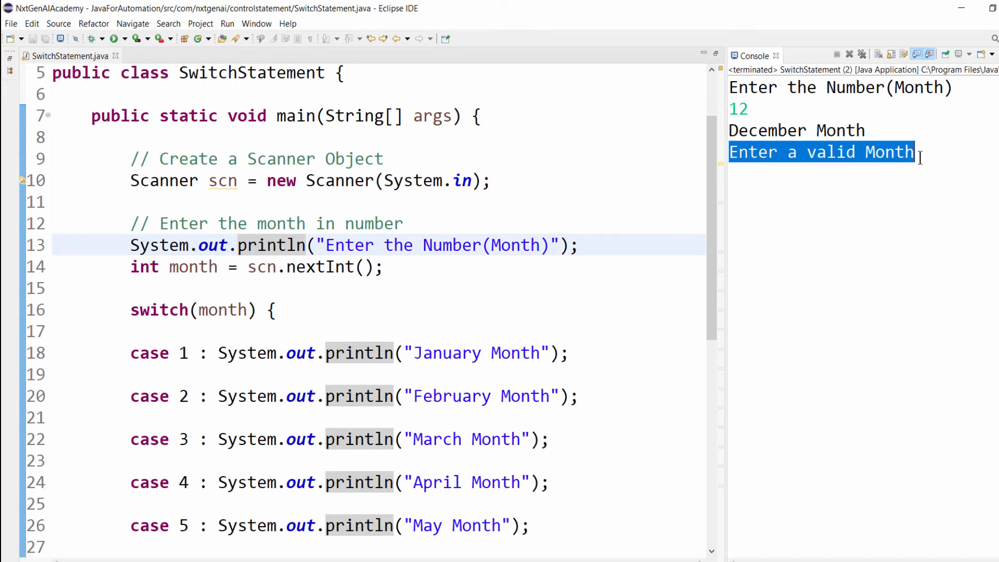
scroll("down", 3)
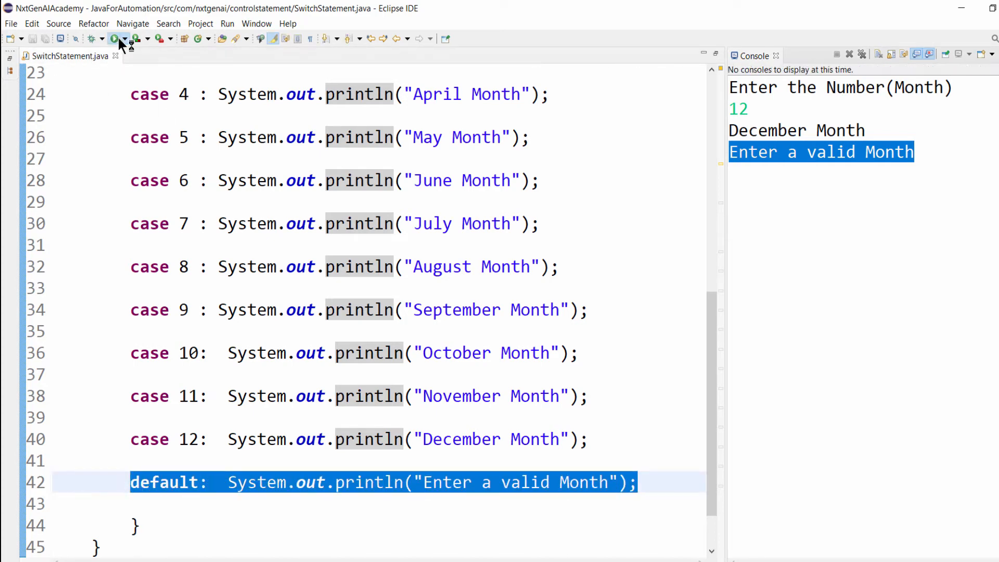
Rerun with 5 and 1, confirming every later month and the default message print
left_click(115, 39)
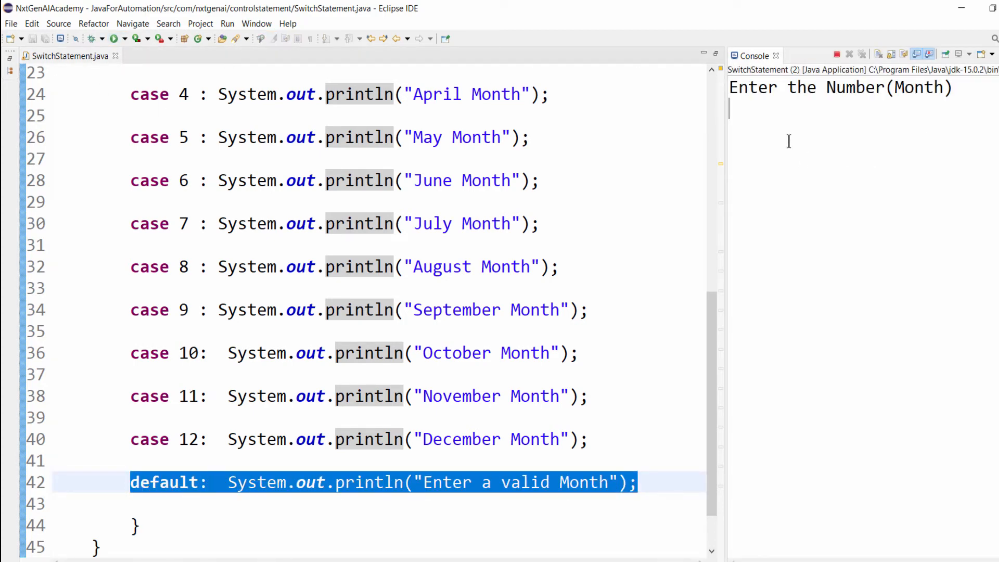
type("5")
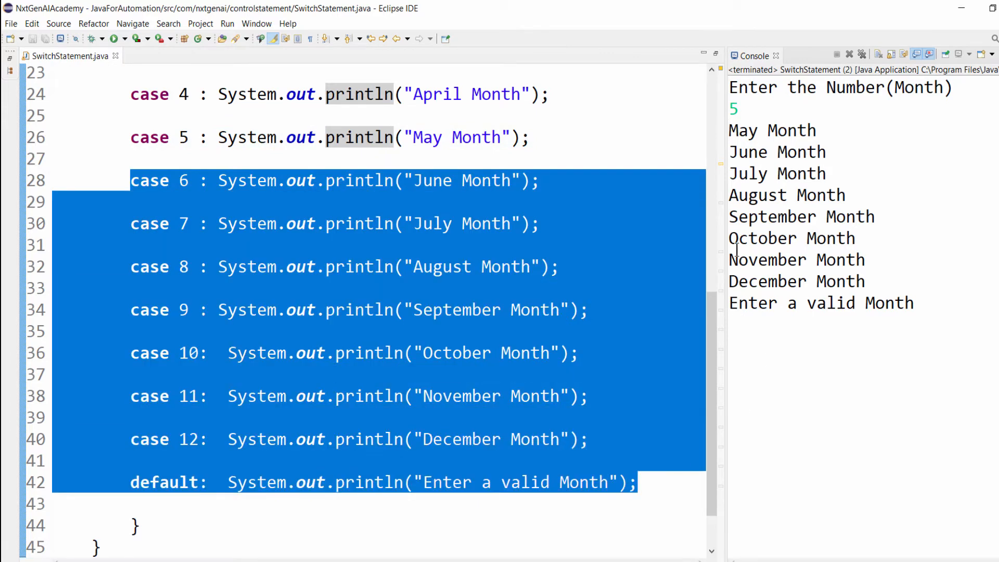
left_click(849, 53)
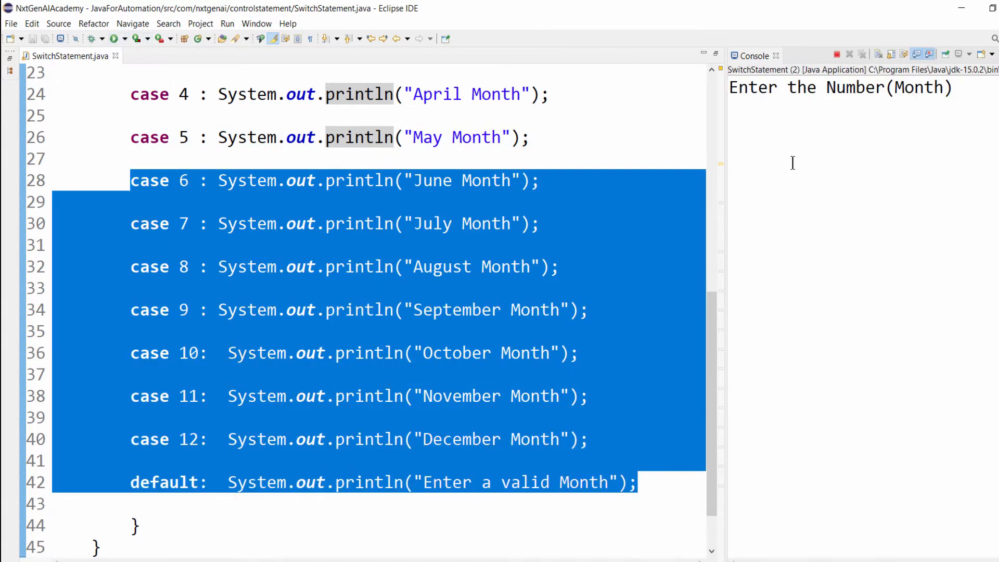
type("1")
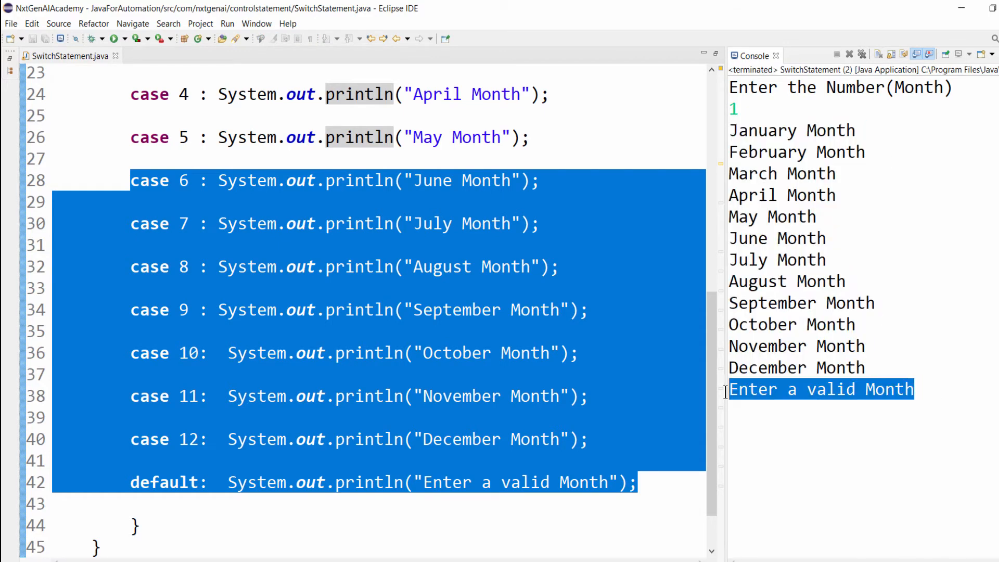
scroll("up", 3)
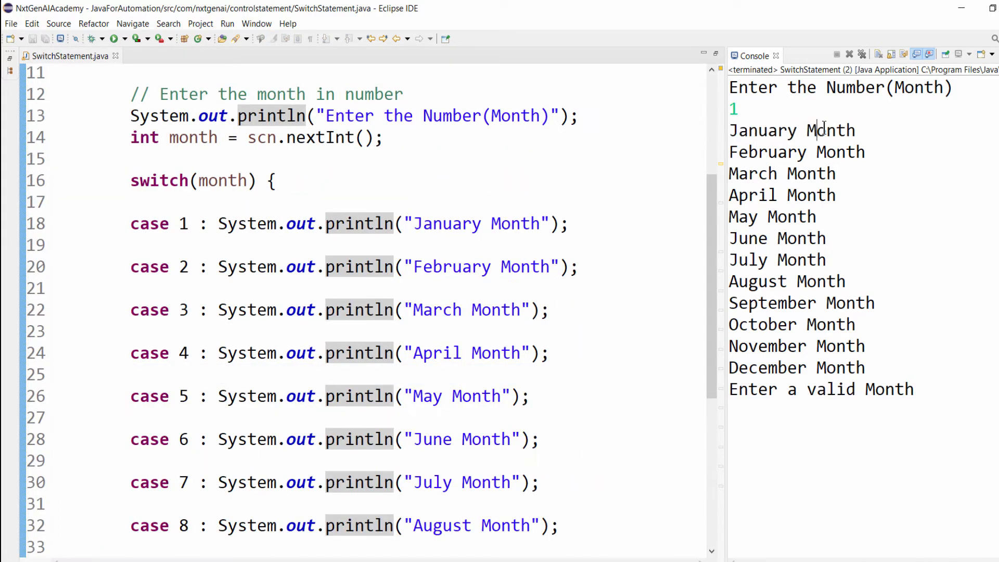
double_click(792, 131)
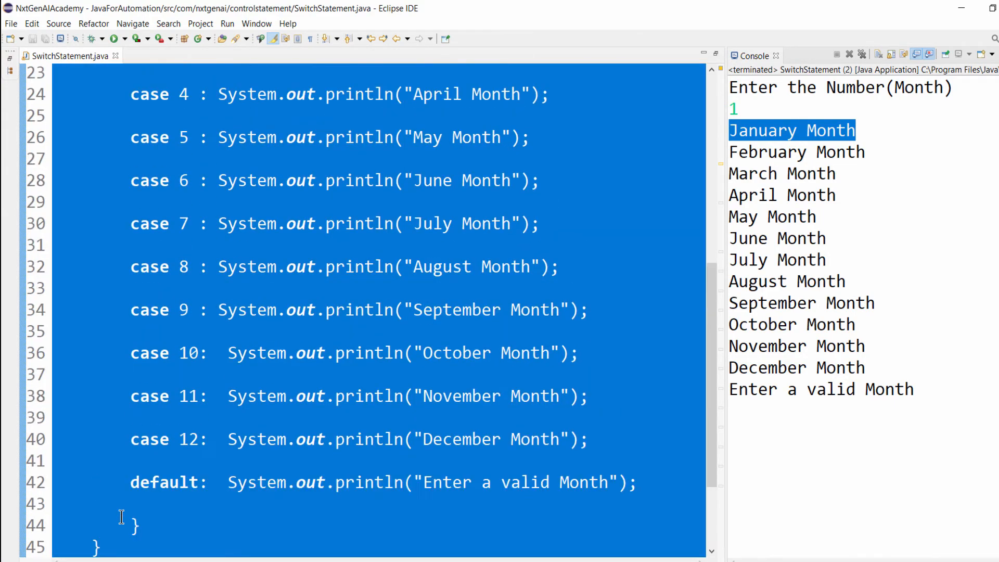
scroll("up", 3)
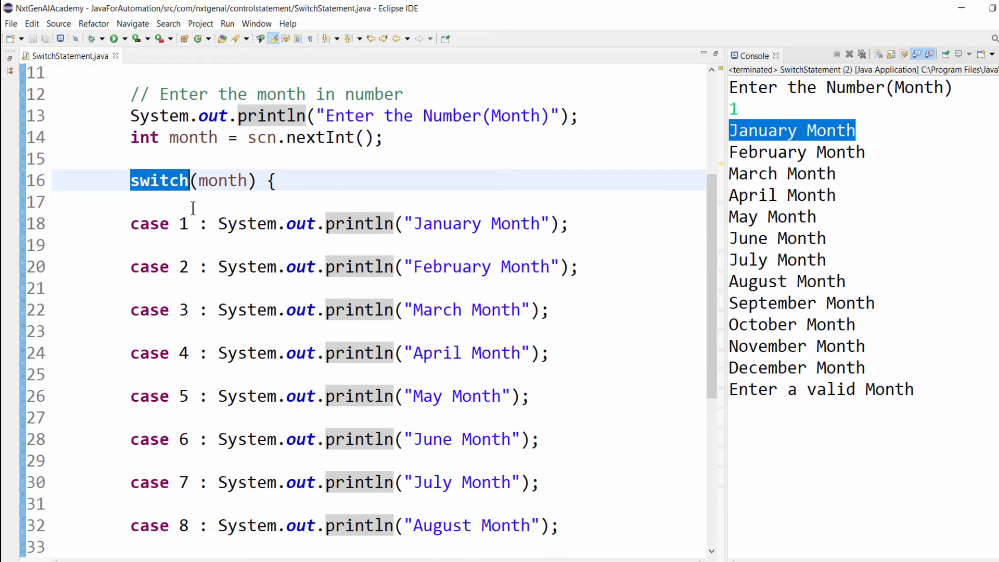
Write break; after case 1 and select it for copying
left_click(159, 244)
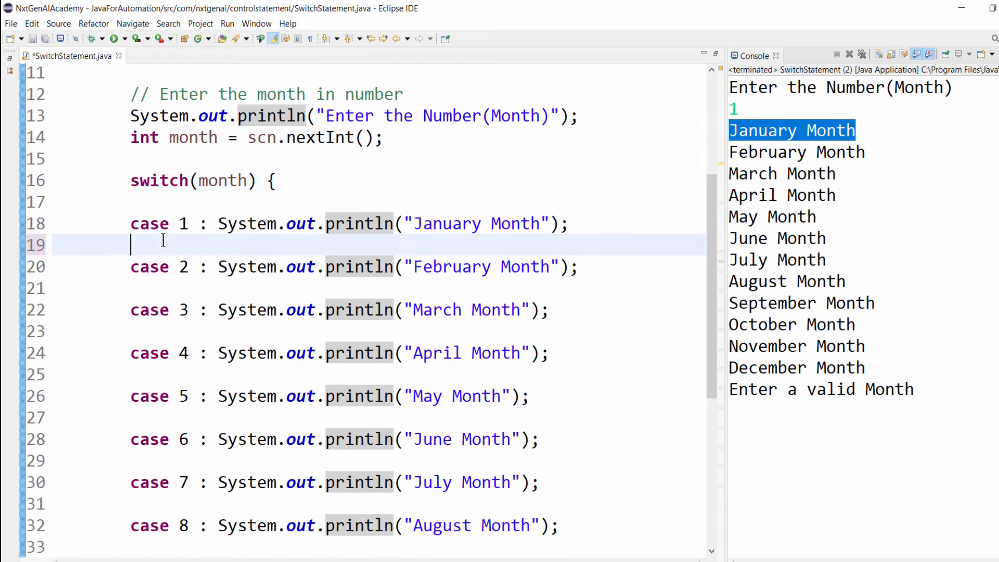
type("br")
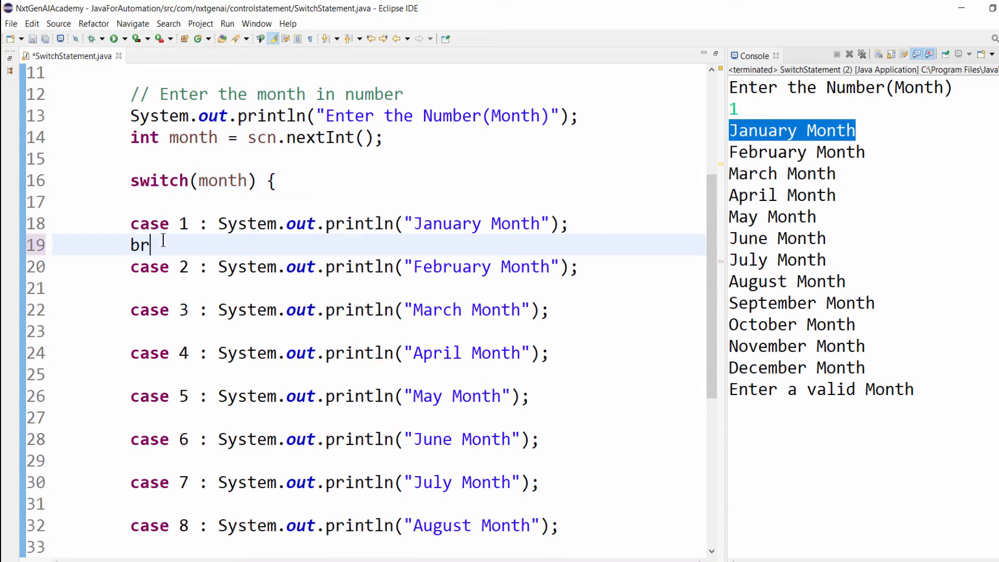
type("eak;")
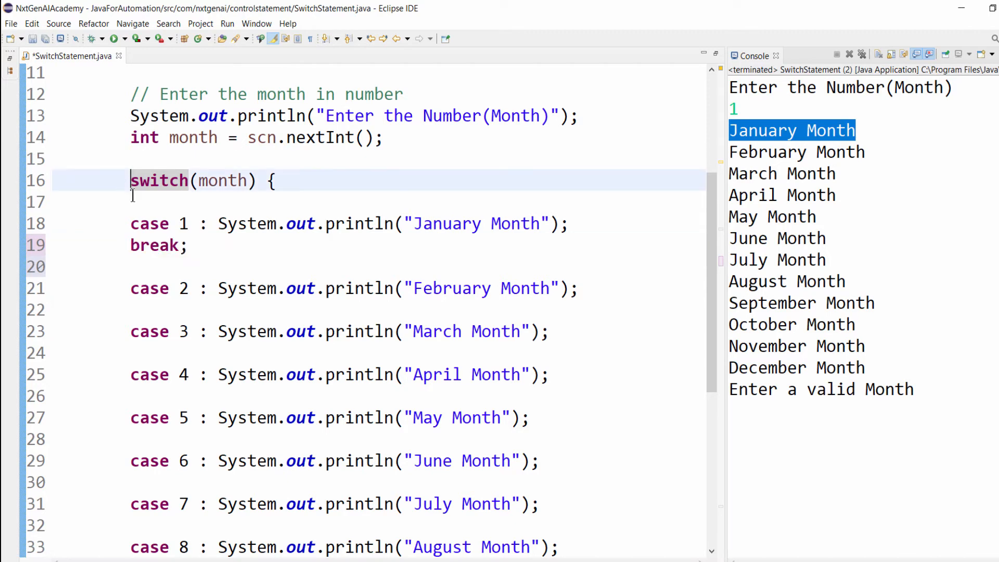
left_click(191, 245)
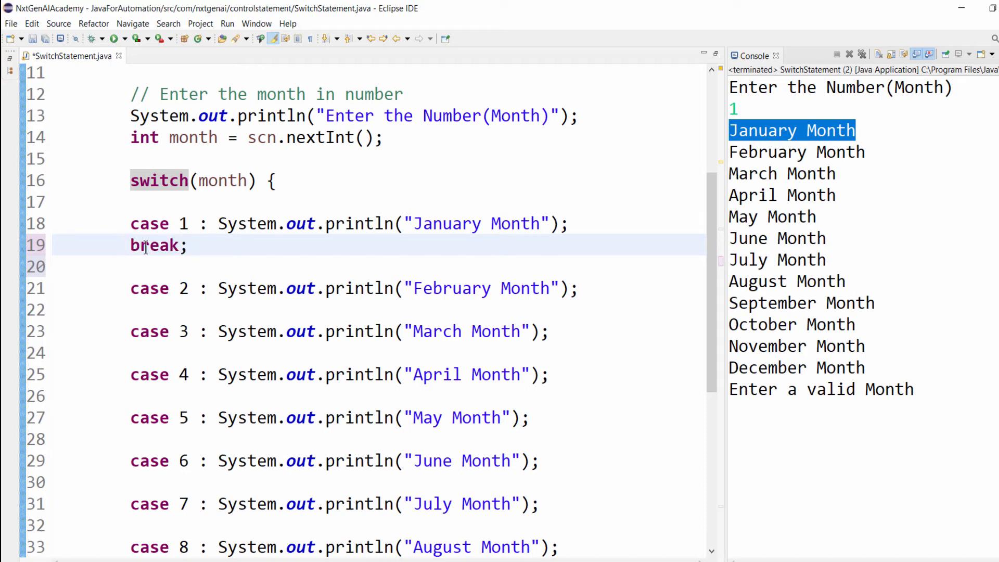
double_click(155, 245)
type("break;")
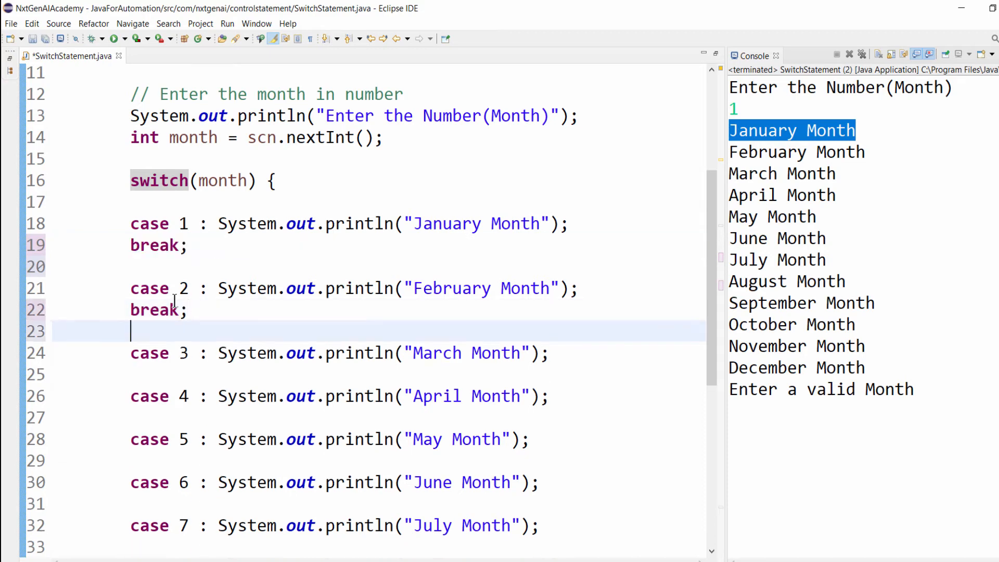
Paste break; under every case through 12 and save SwitchStatement.java
scroll("down", 3)
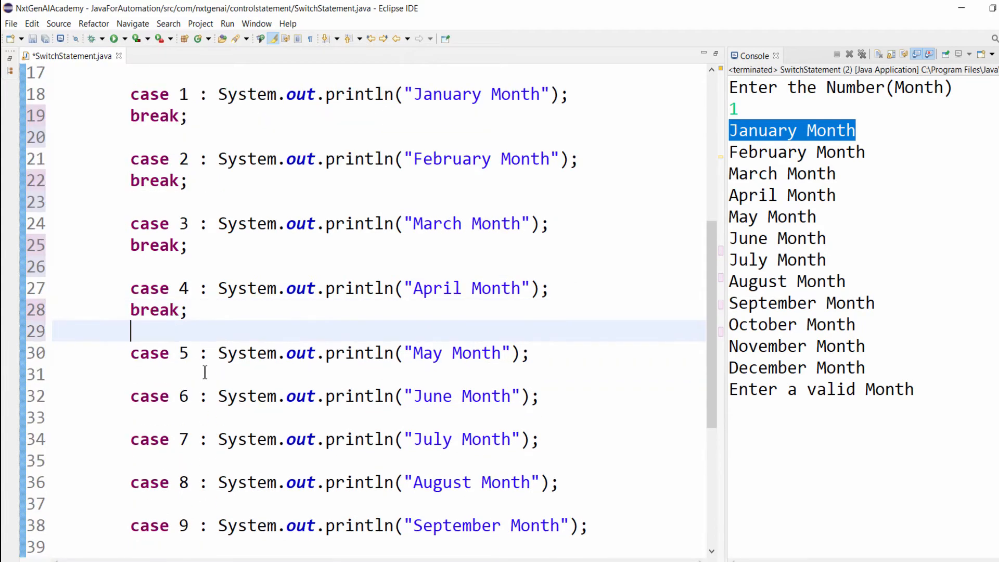
scroll("down", 3)
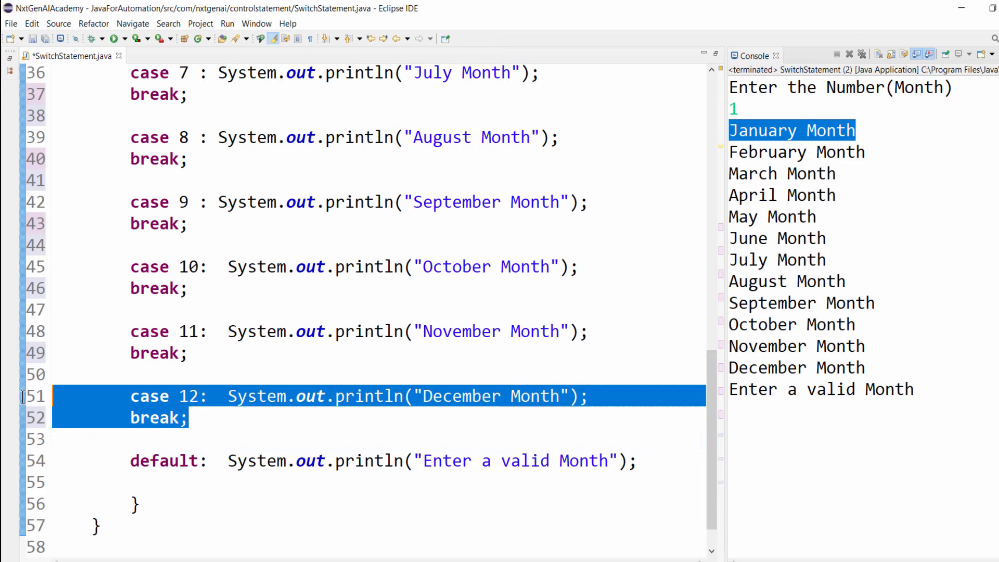
left_click(156, 481)
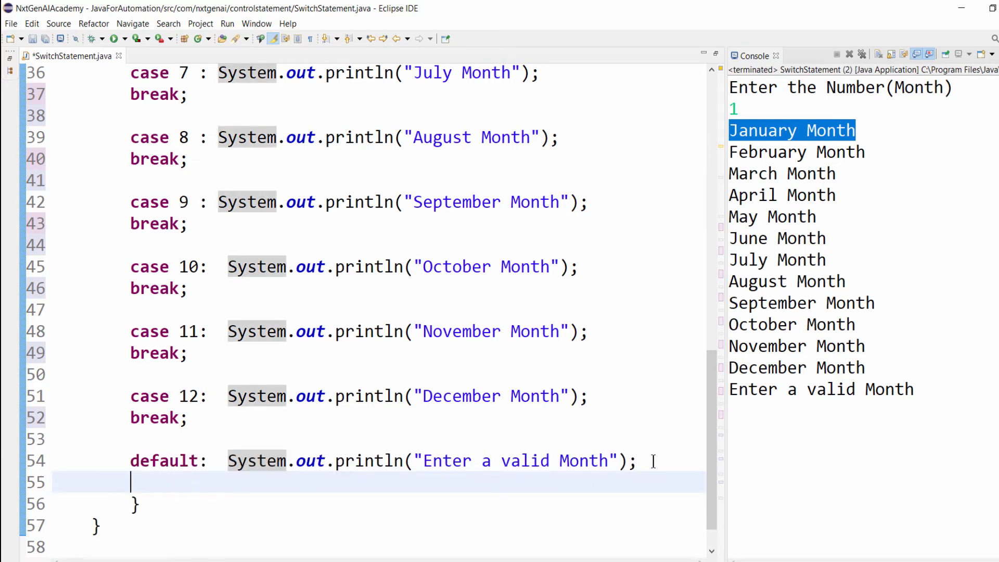
double_click(158, 417)
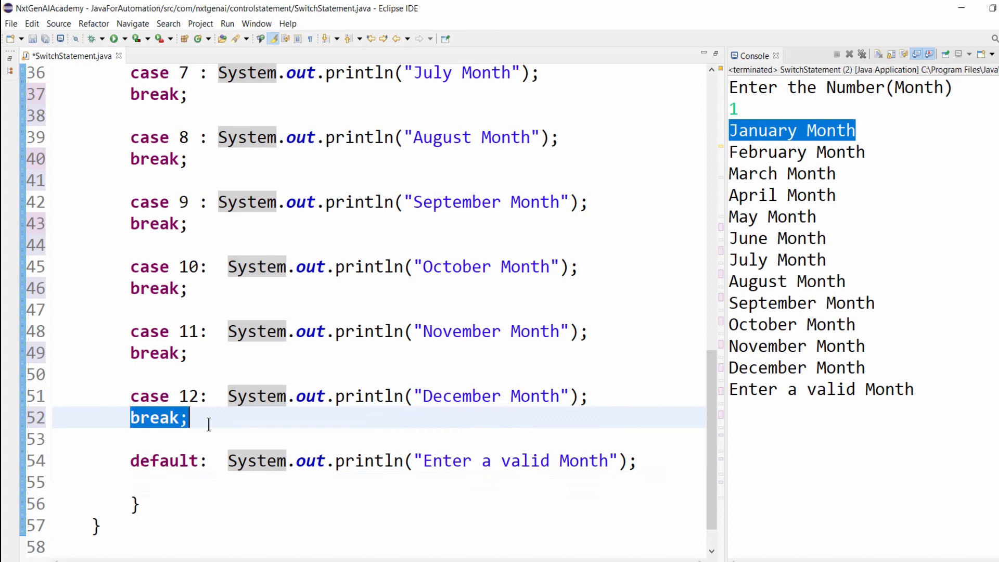
left_click(147, 477)
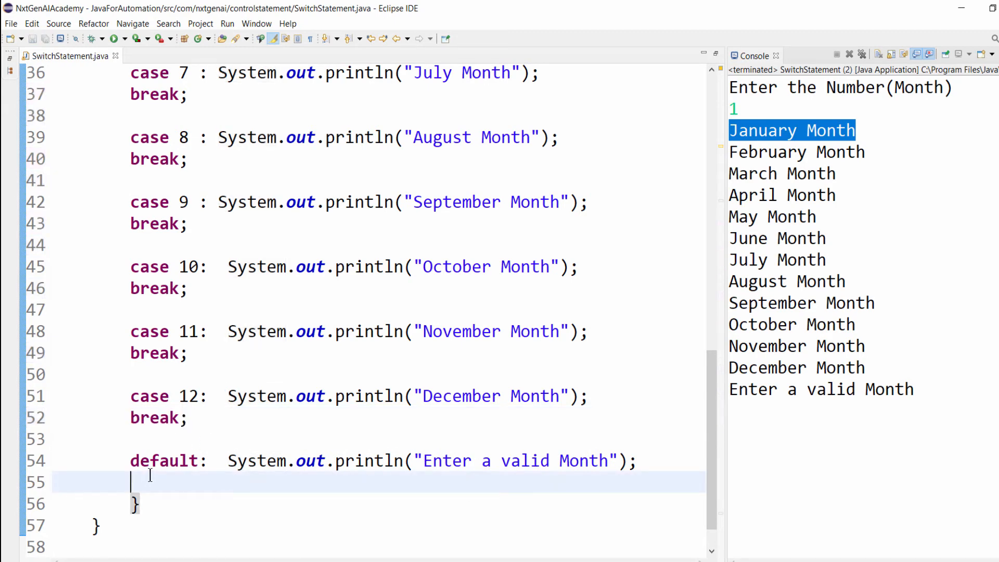
double_click(164, 461)
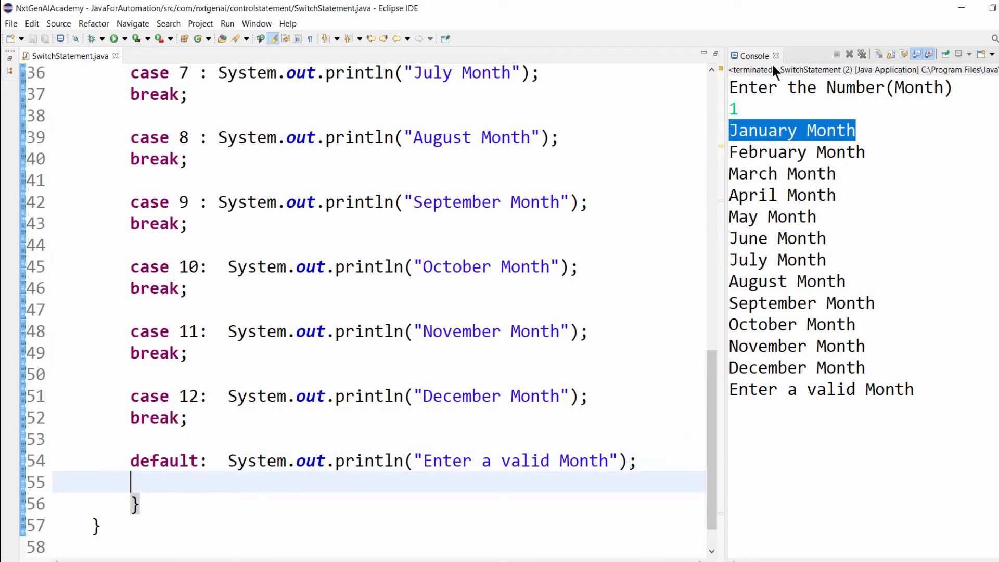
Run SwitchStatement so 11 prints only November Month and 58 prints Enter a valid Month
scroll("up", 3)
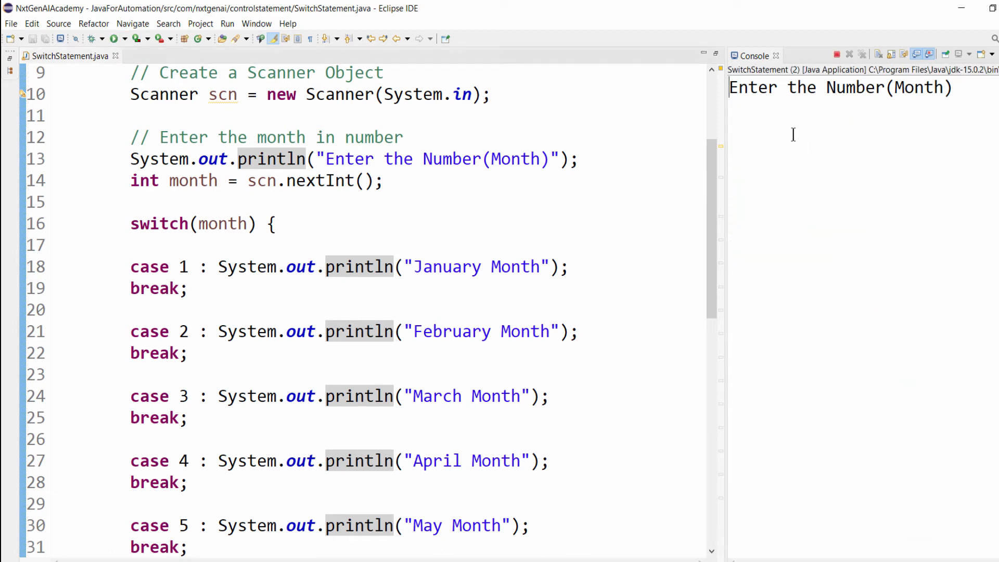
type("5")
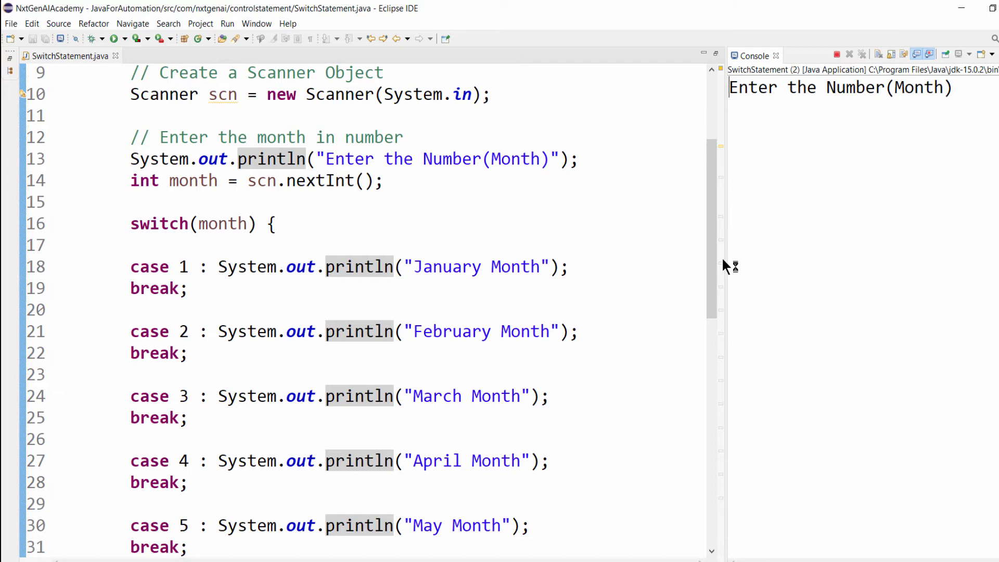
type("11")
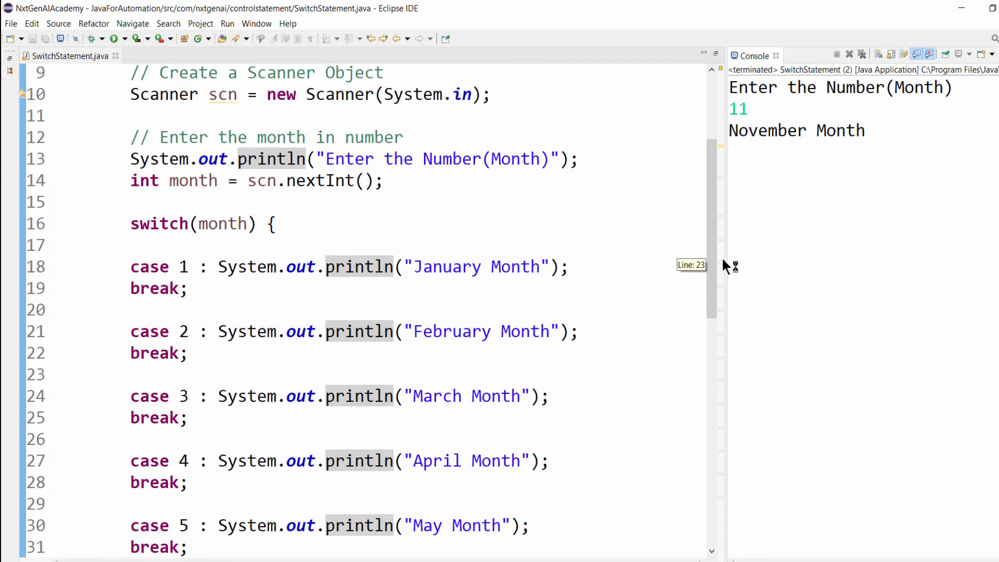
left_click(115, 39)
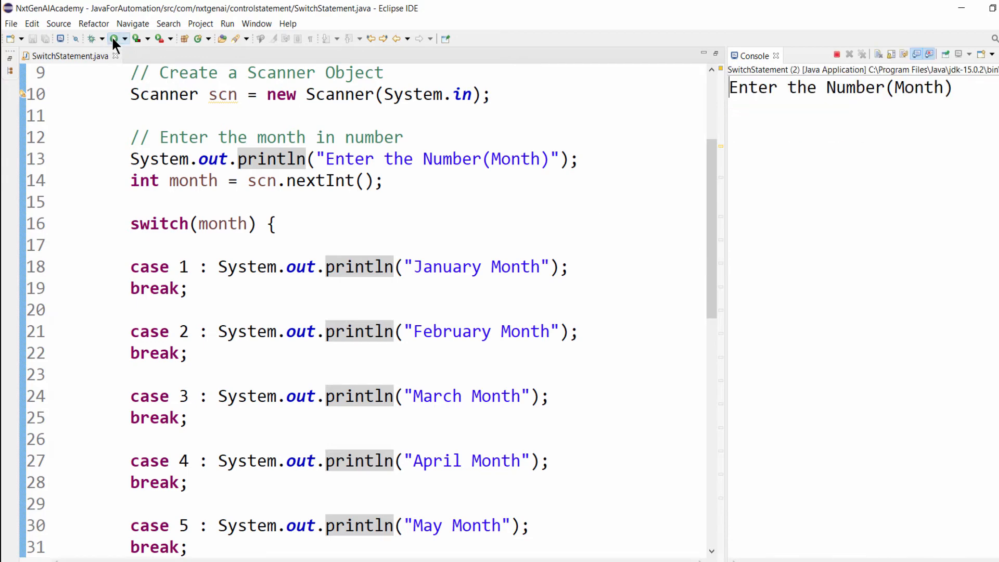
type("58")
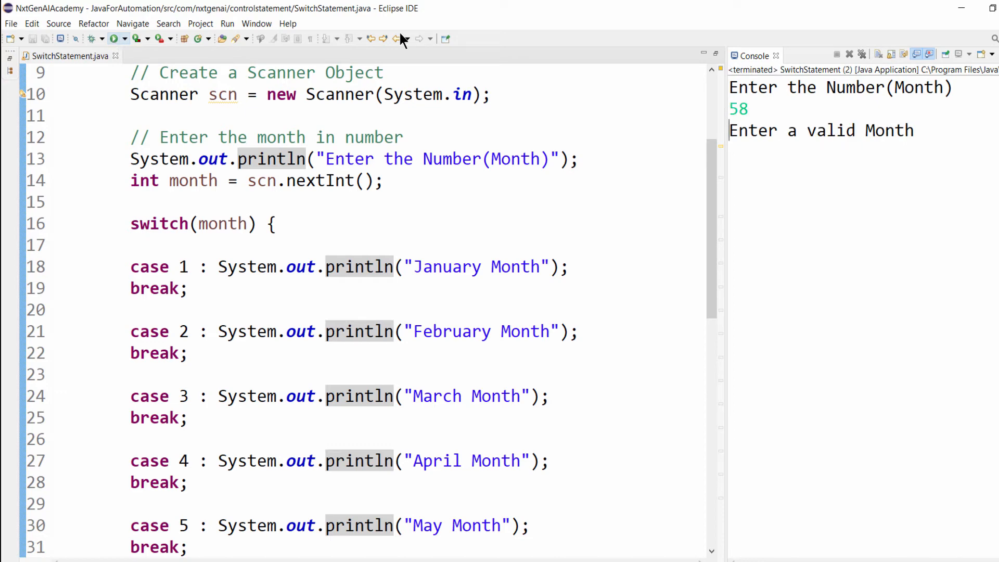
scroll("down", 3)
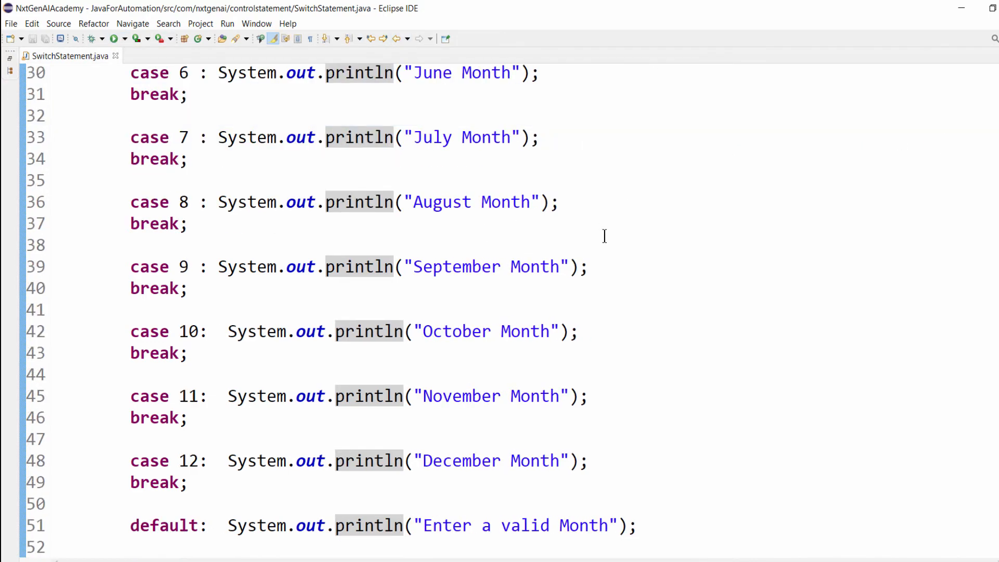
Review the break statements after the January and February cases in SwitchStatement.java
scroll("up", 3)
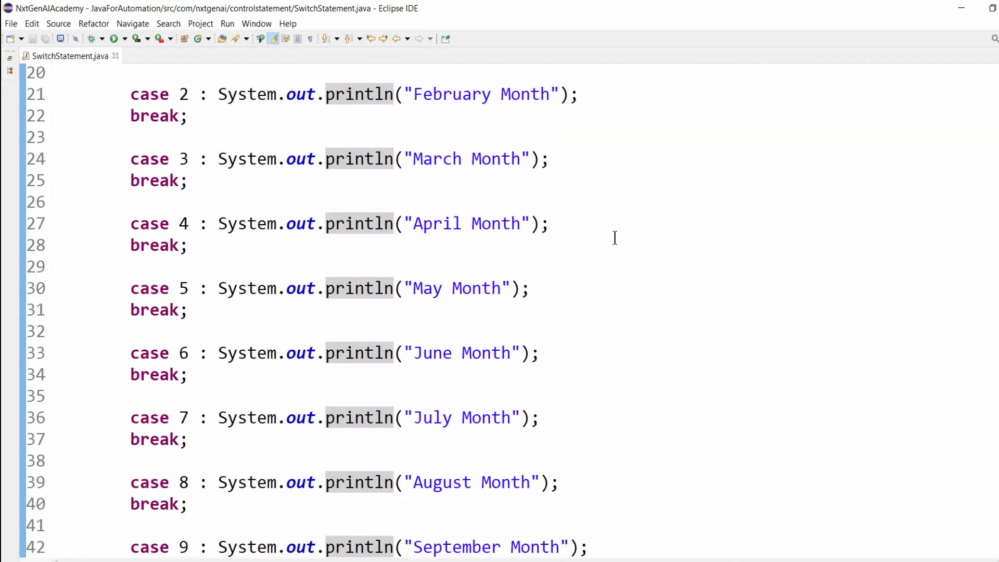
scroll("up", 3)
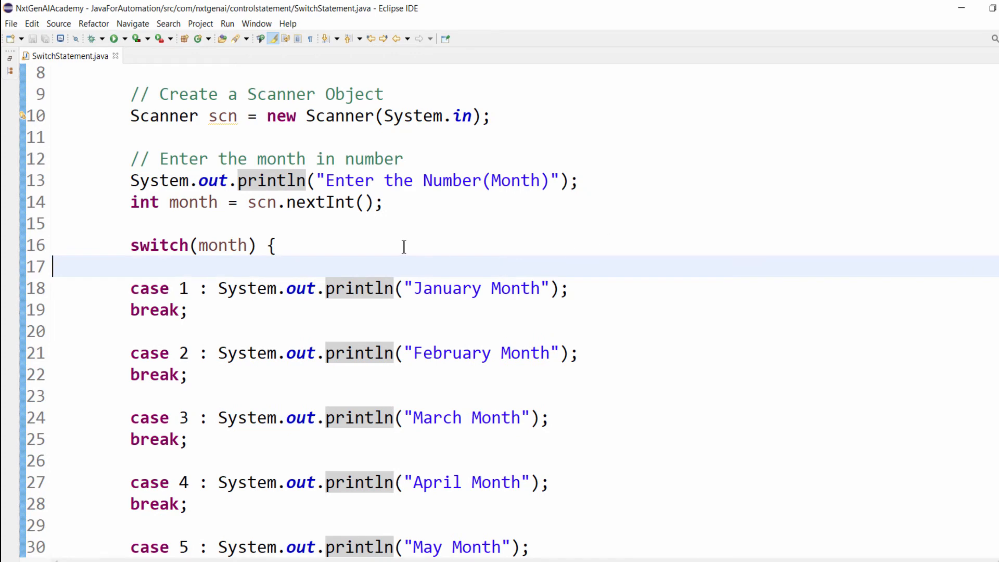
scroll("down", 3)
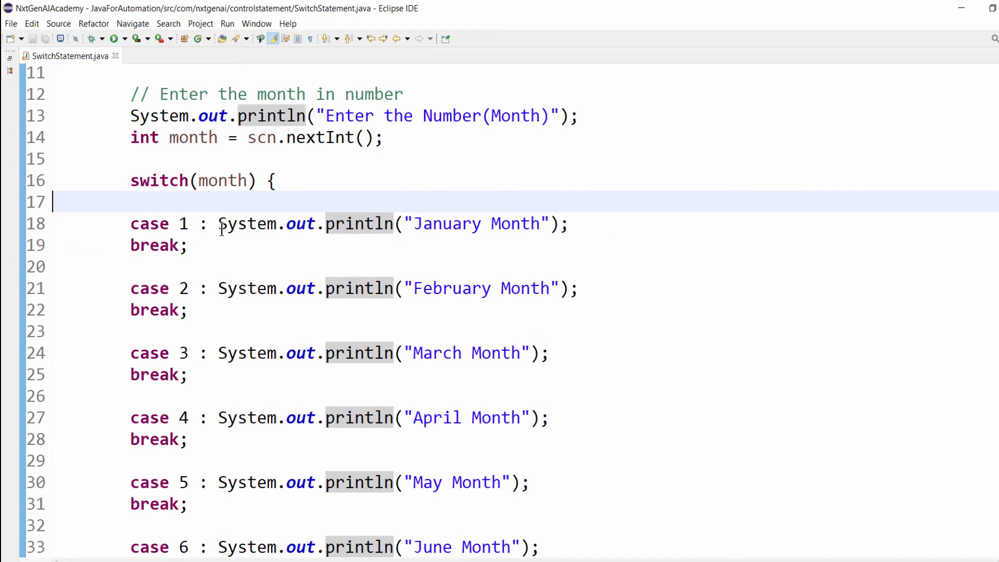
double_click(158, 180)
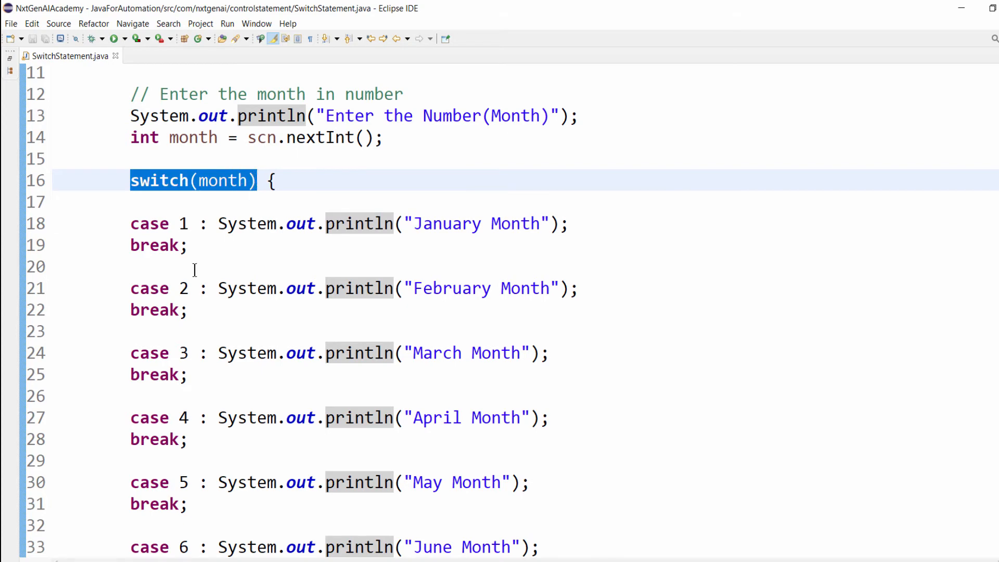
left_click(153, 246)
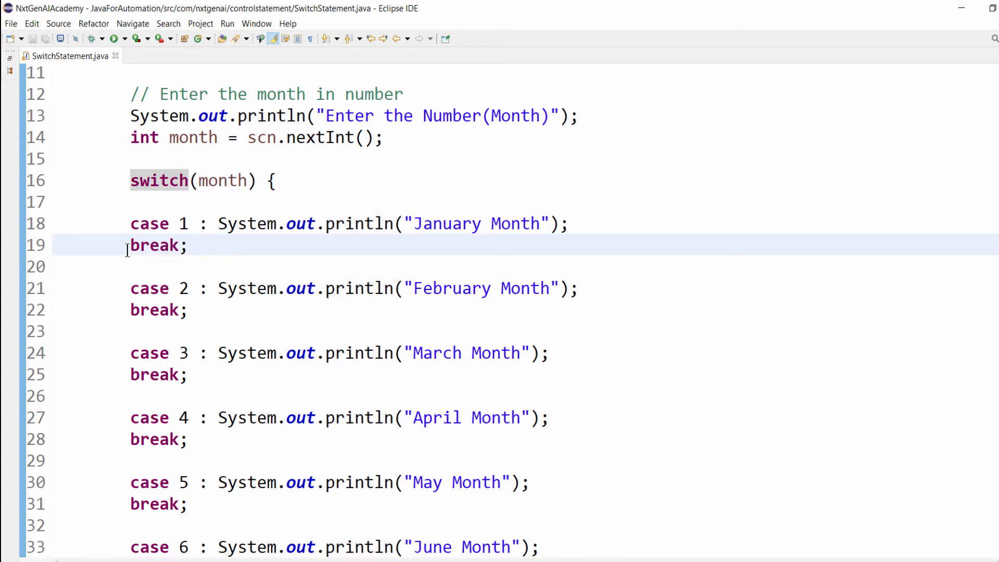
double_click(156, 310)
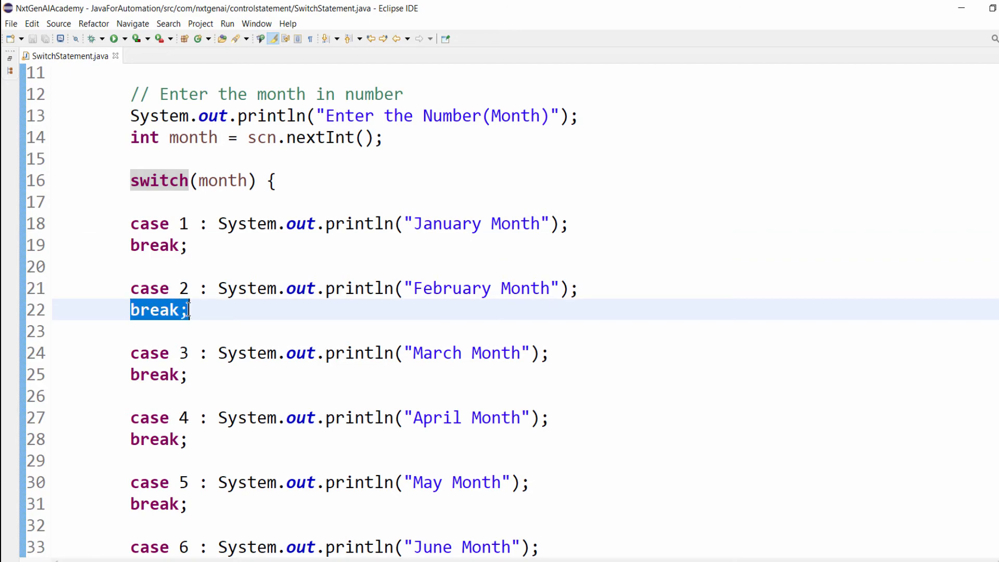
scroll("down", 3)
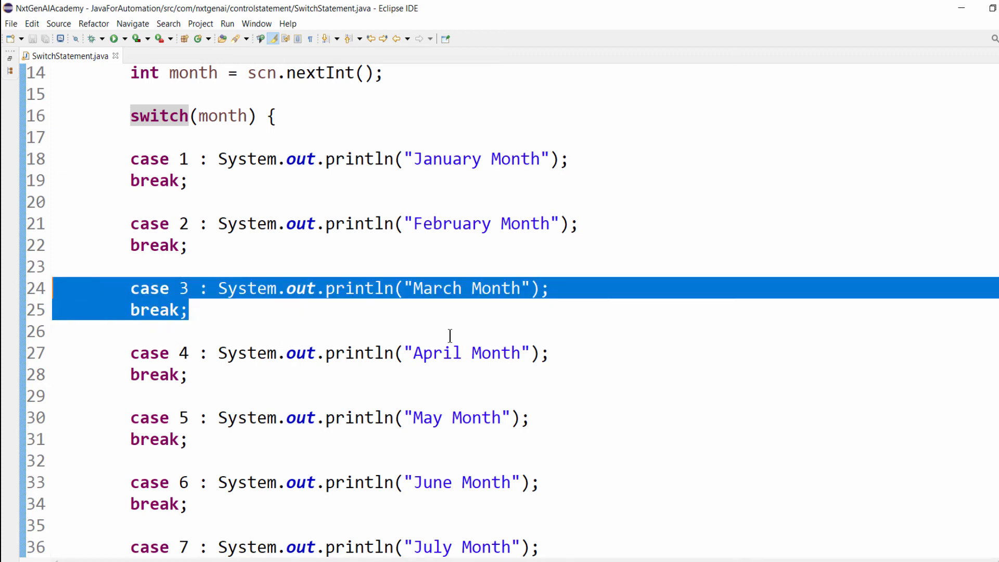
Switch to SwitchStatementString.java with its jan and feb string cases
left_click(433, 55)
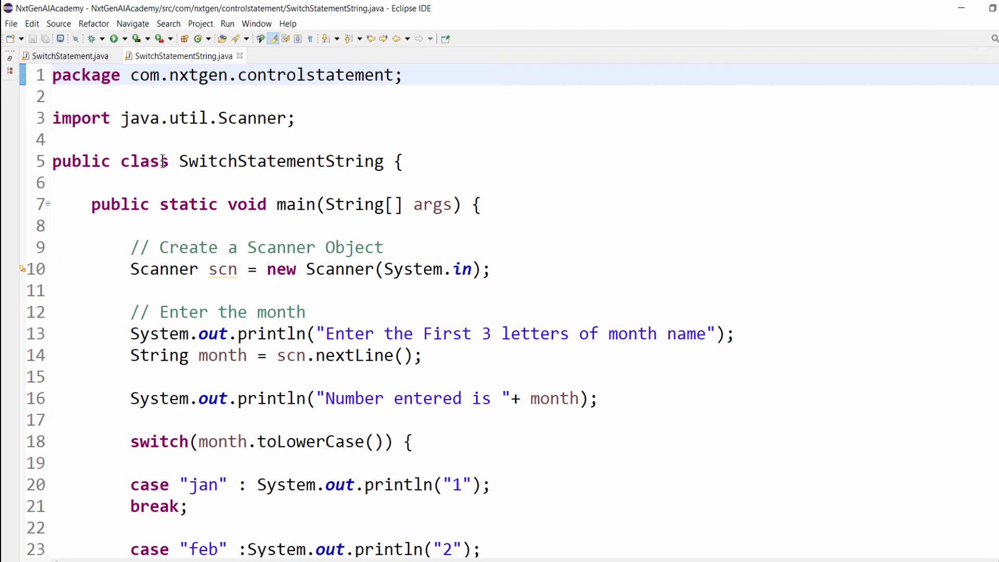
scroll("down", 3)
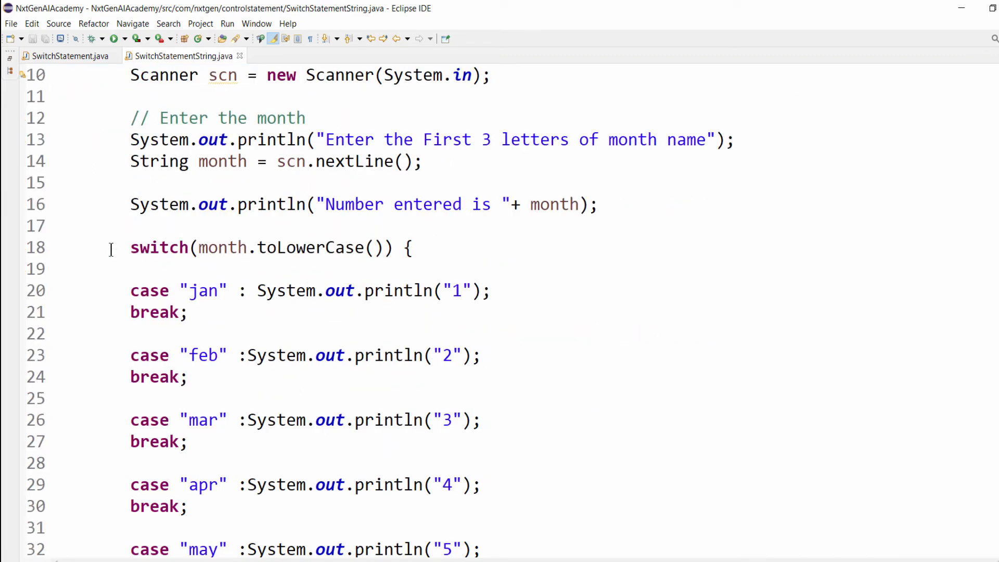
left_click(69, 55)
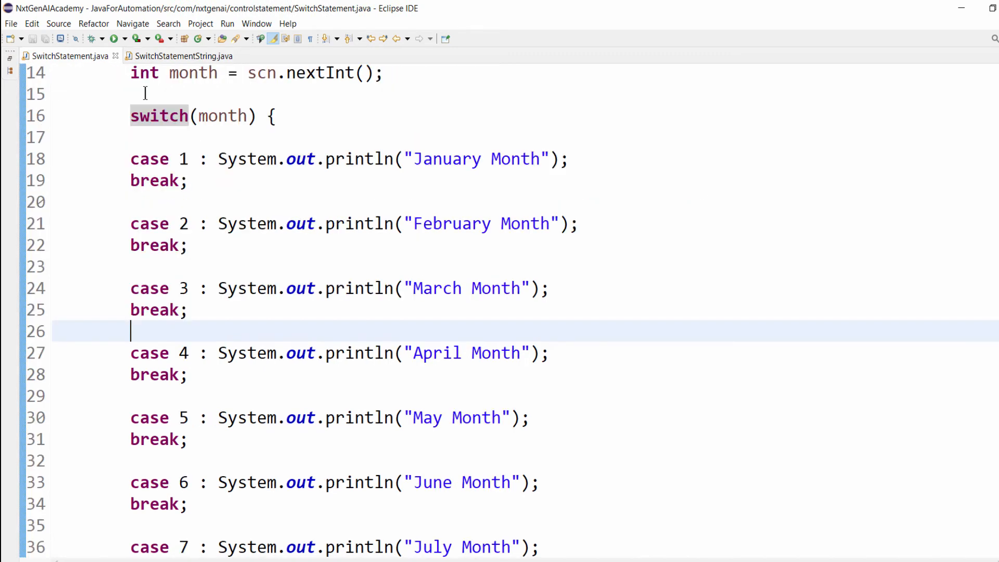
scroll("up", 3)
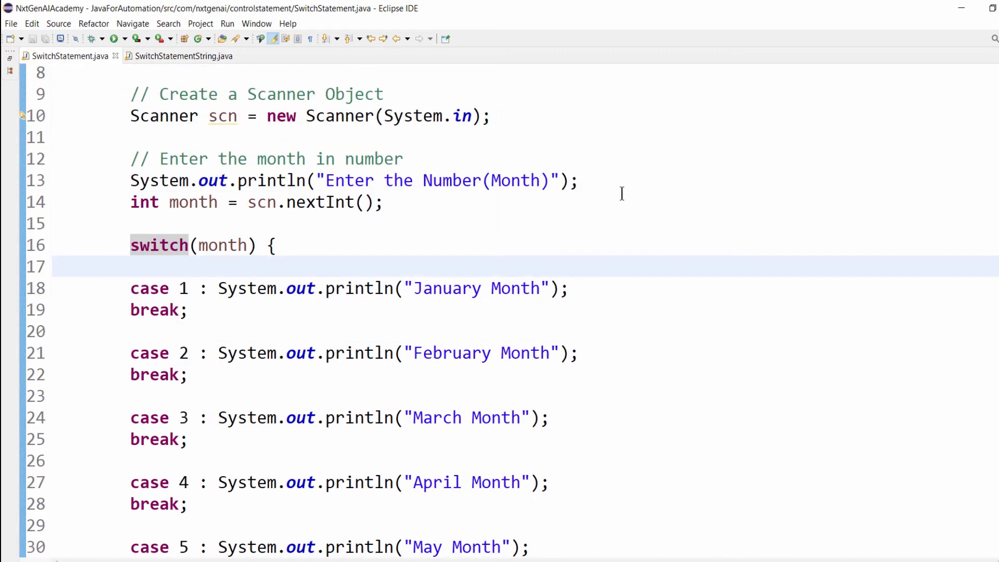
left_click(414, 289)
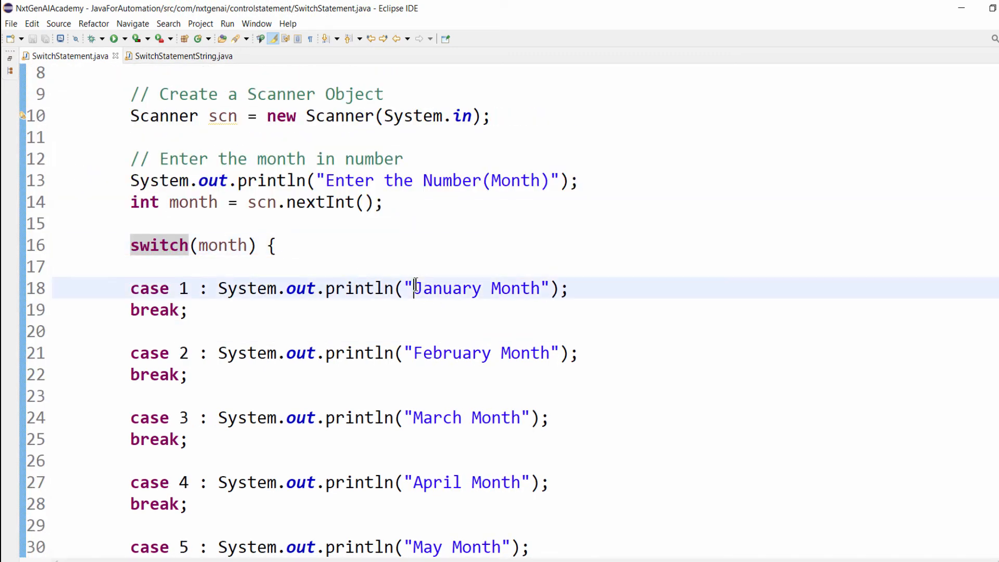
left_click(181, 55)
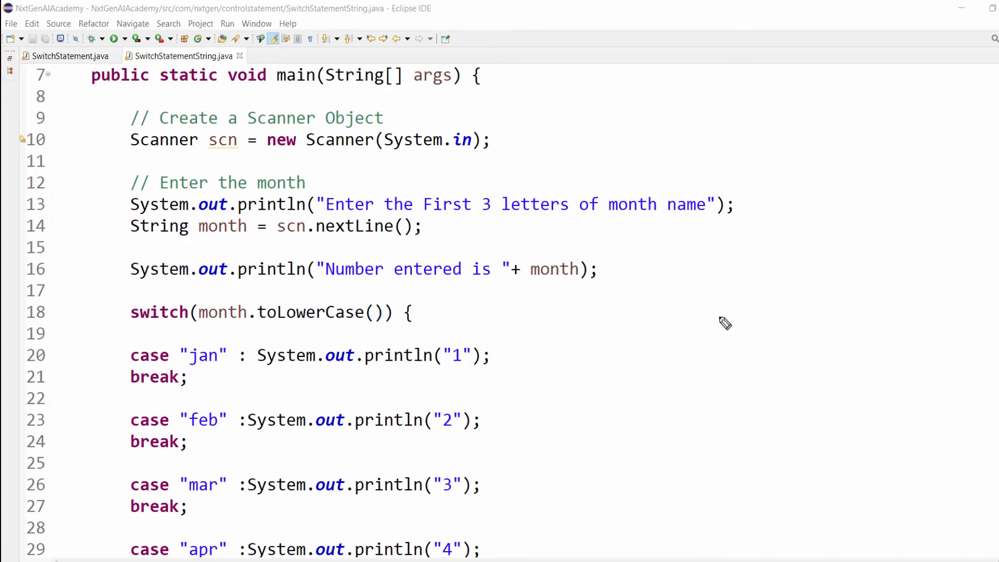
mouse_move(268, 259)
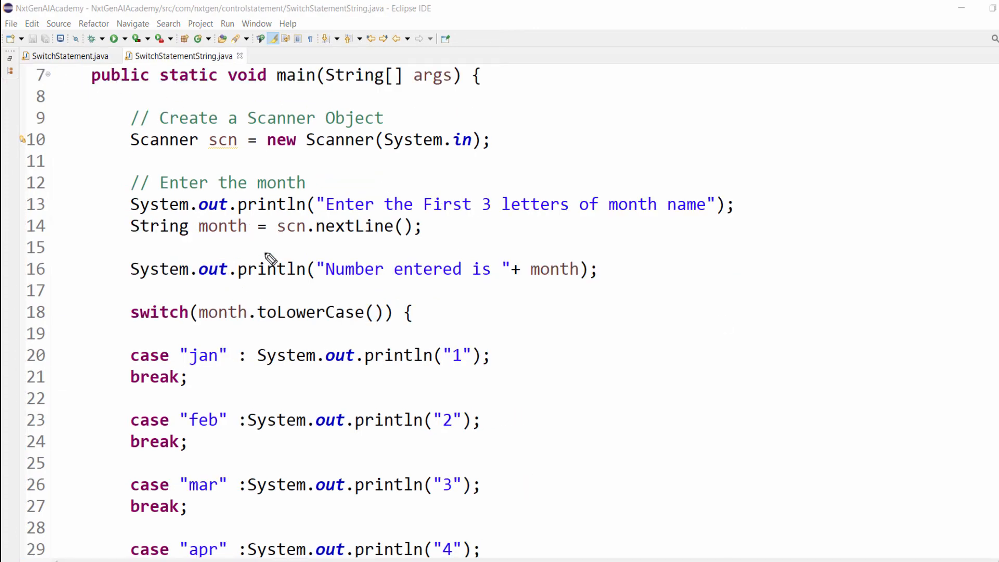
mouse_move(560, 297)
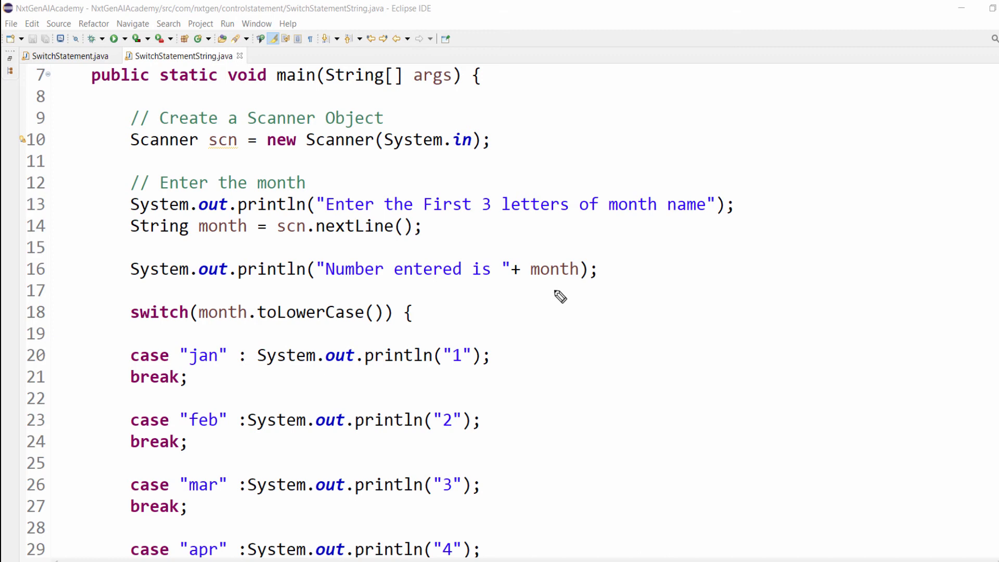
mouse_move(523, 358)
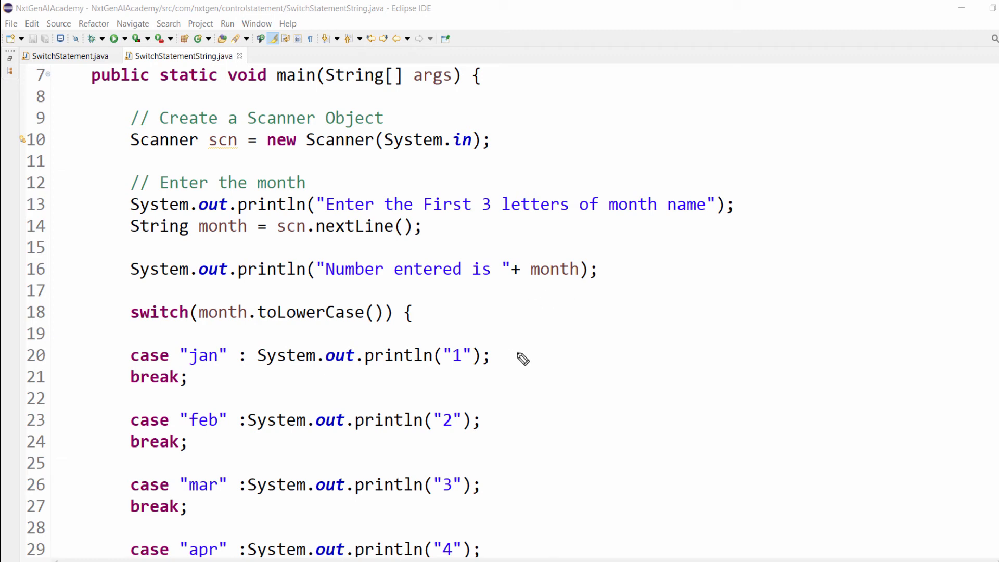
mouse_move(512, 363)
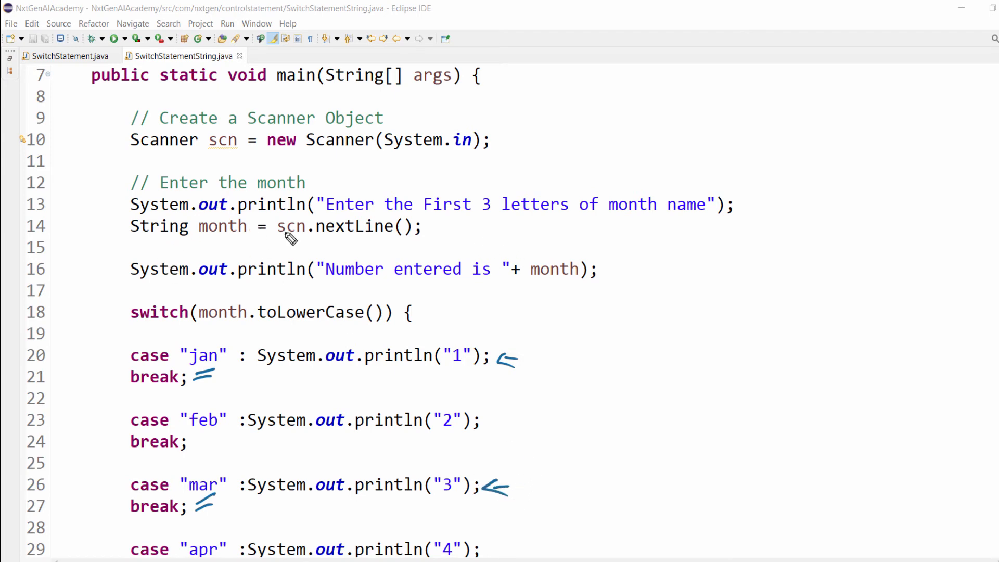
mouse_move(341, 237)
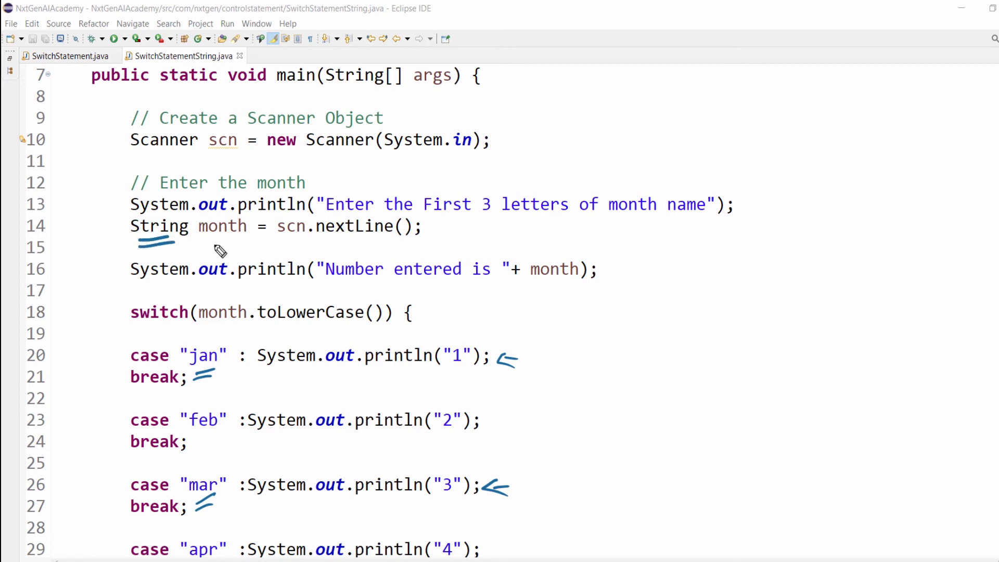
mouse_move(291, 243)
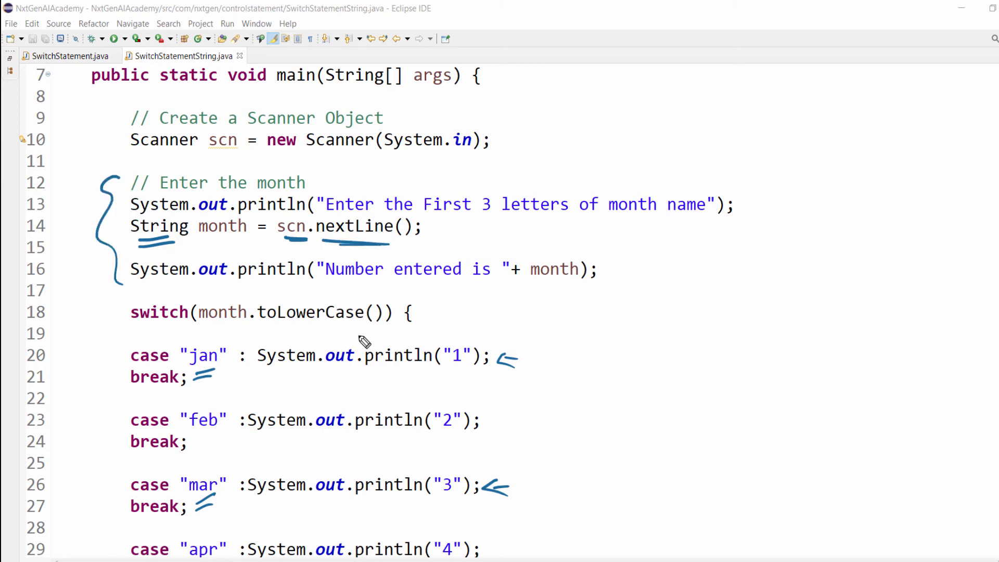
mouse_move(228, 288)
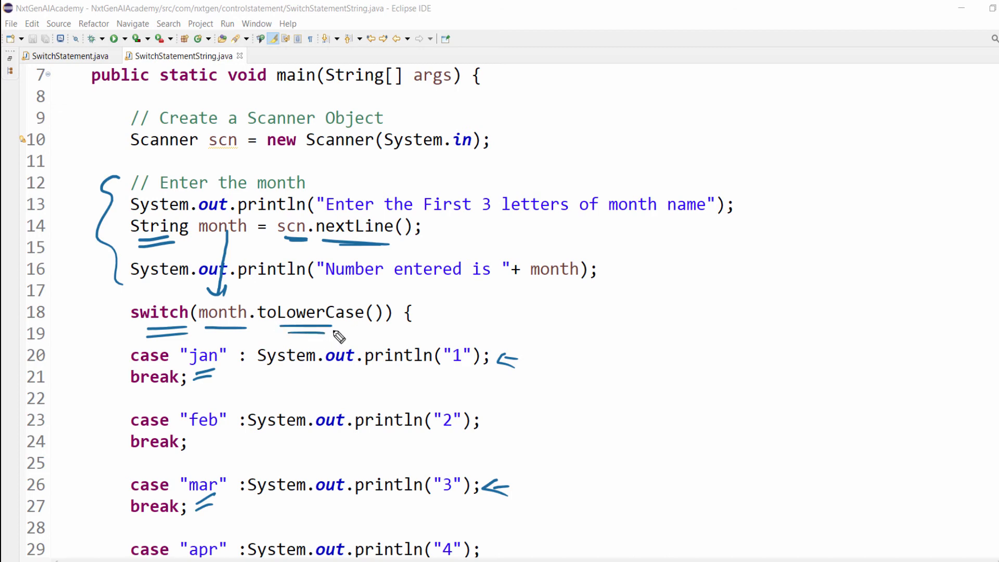
mouse_move(327, 301)
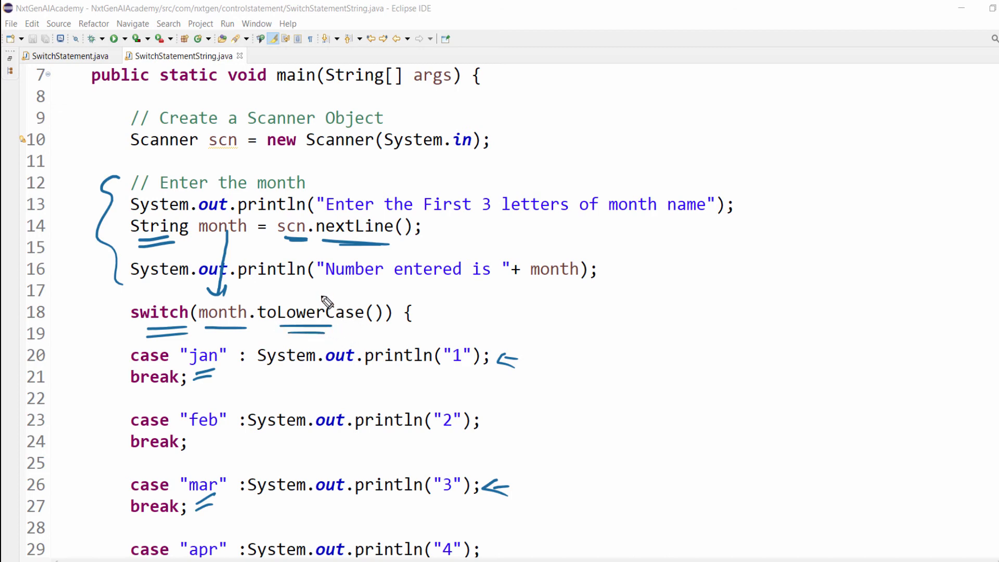
mouse_move(258, 339)
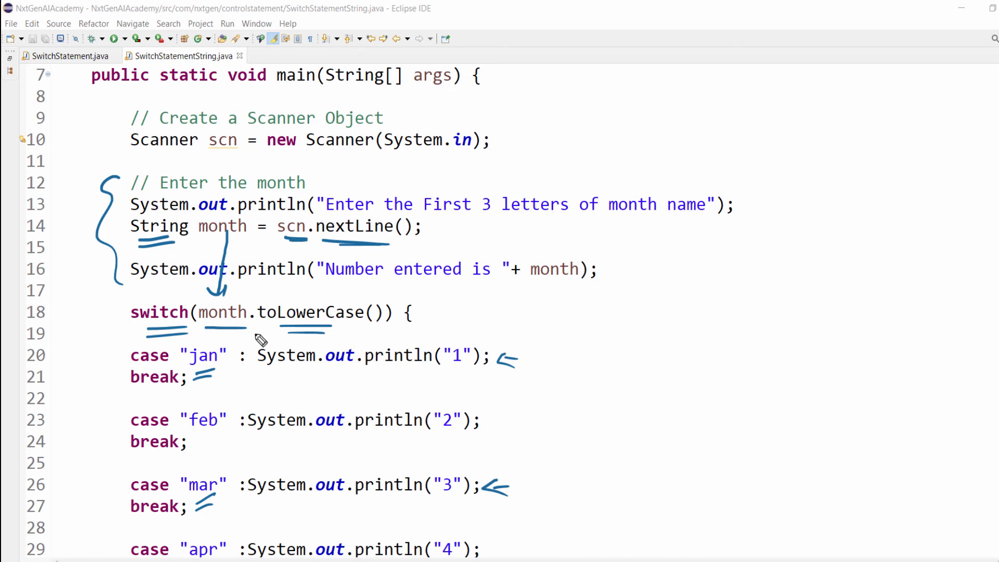
mouse_move(285, 341)
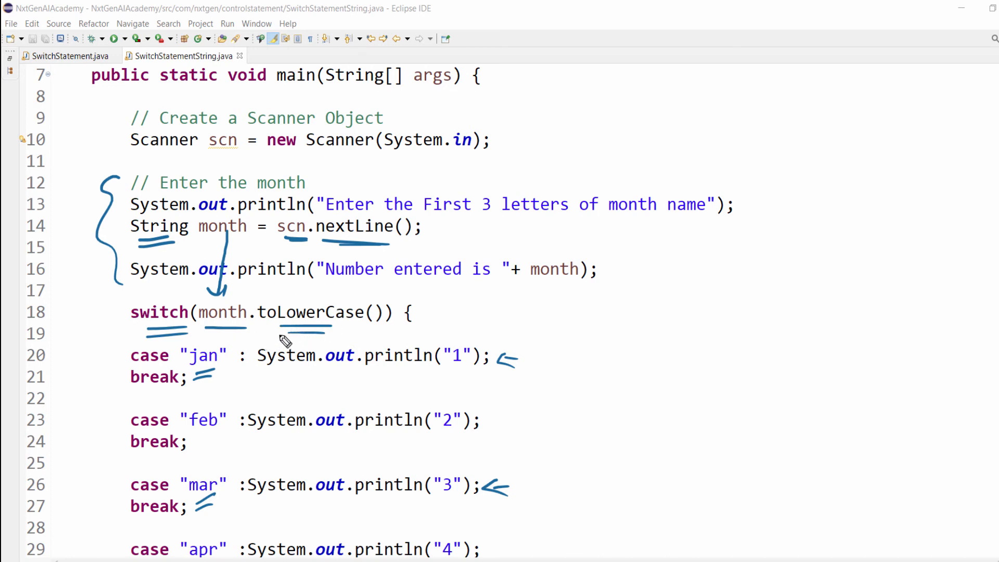
mouse_move(374, 337)
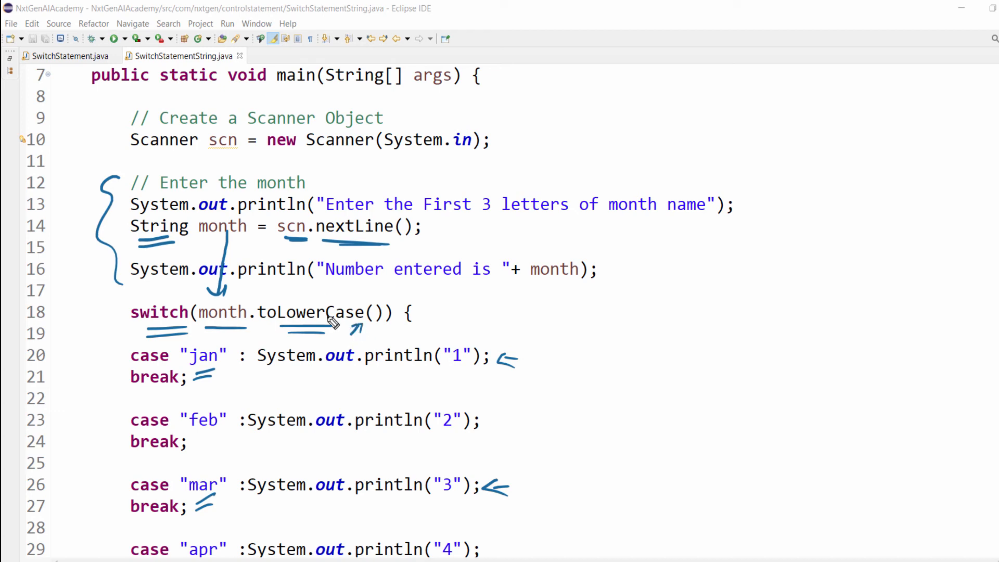
mouse_move(186, 342)
type("default : System.out.println(\"Enter a Valid Month\");")
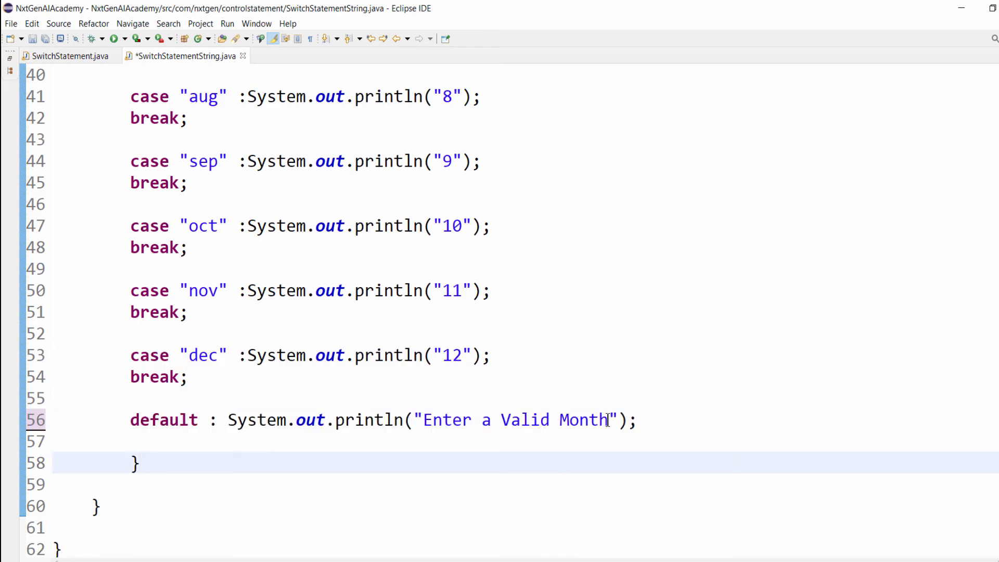
Run SwitchStatementString with JAN, confirming toLowerCase() lets it print 1
scroll("up", 3)
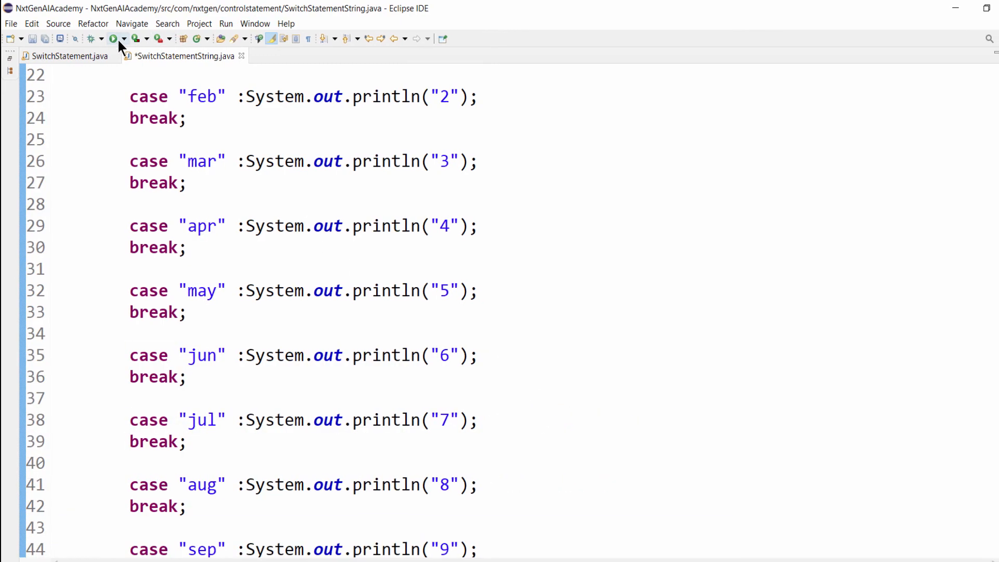
left_click(112, 39)
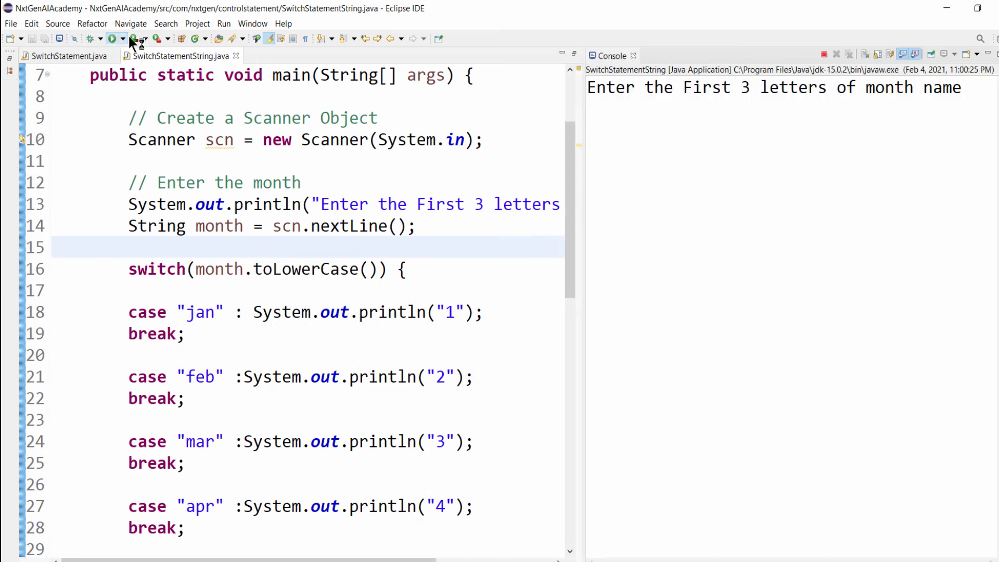
left_click(626, 126)
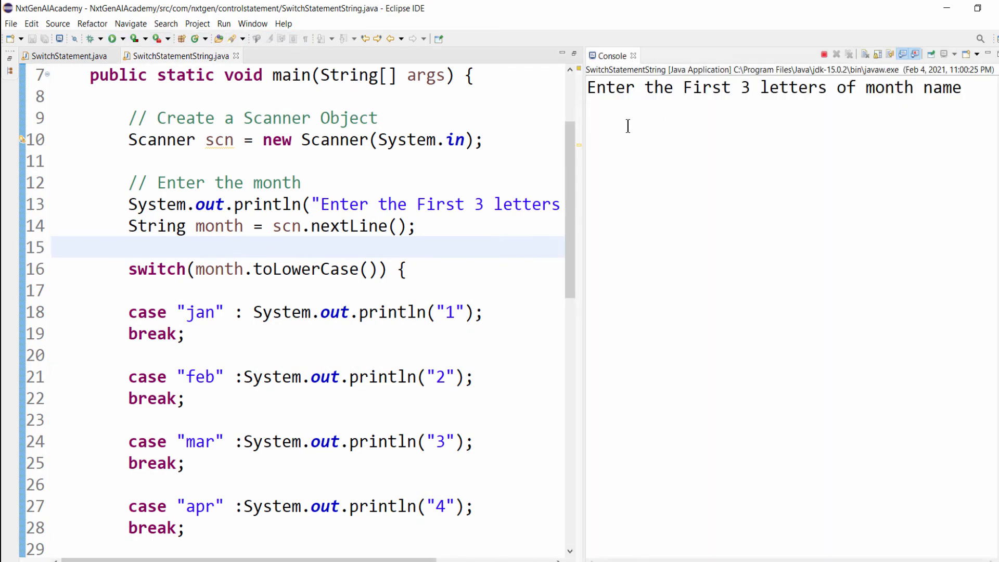
type("may")
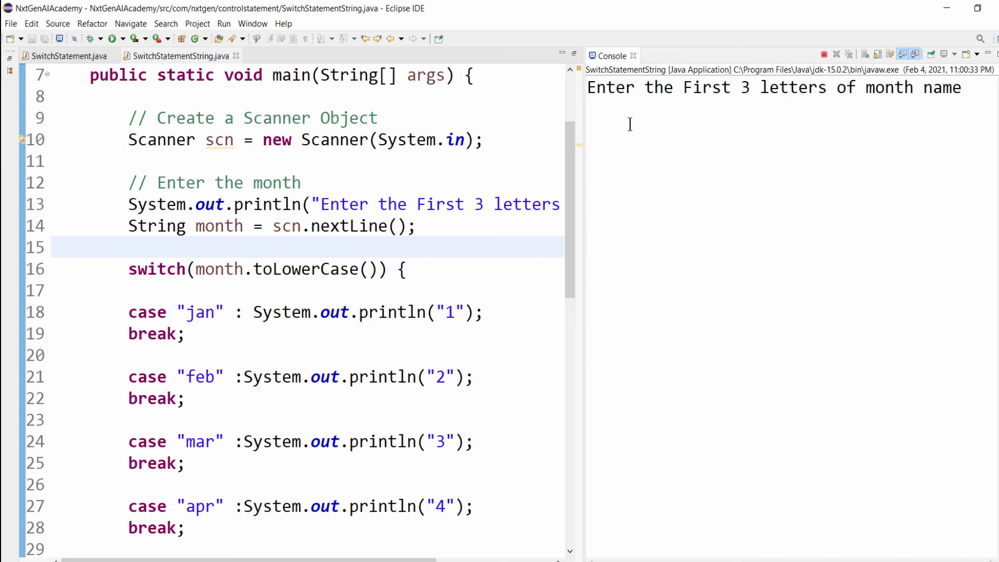
type("JAN")
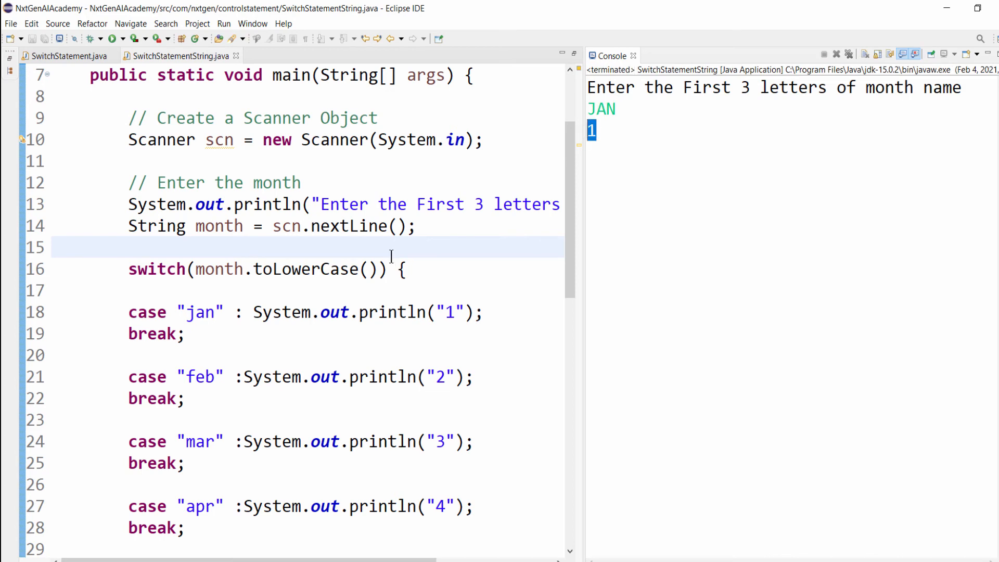
double_click(312, 269)
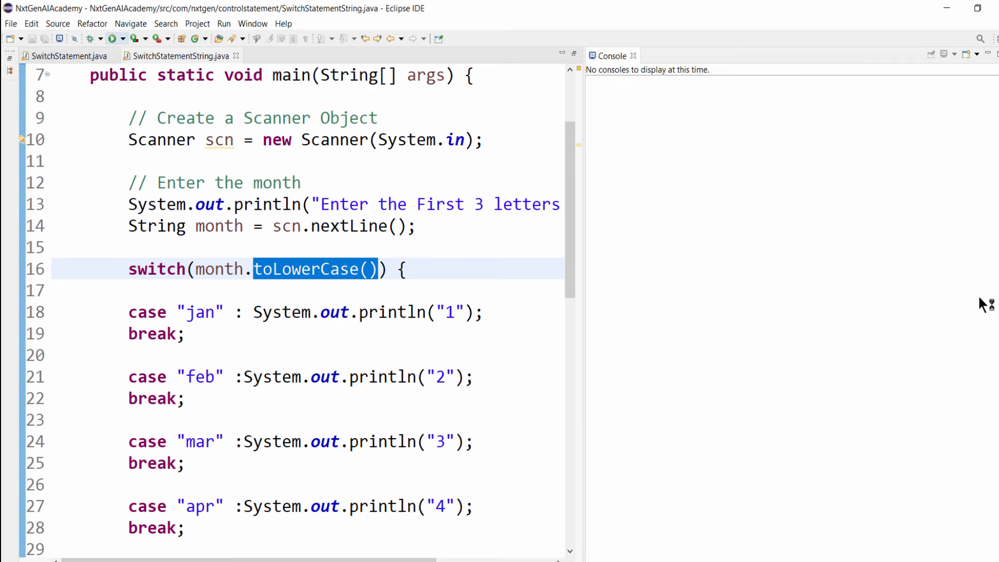
Rerun with dec and then asfs, which prints Enter a Valid Month
type("dec")
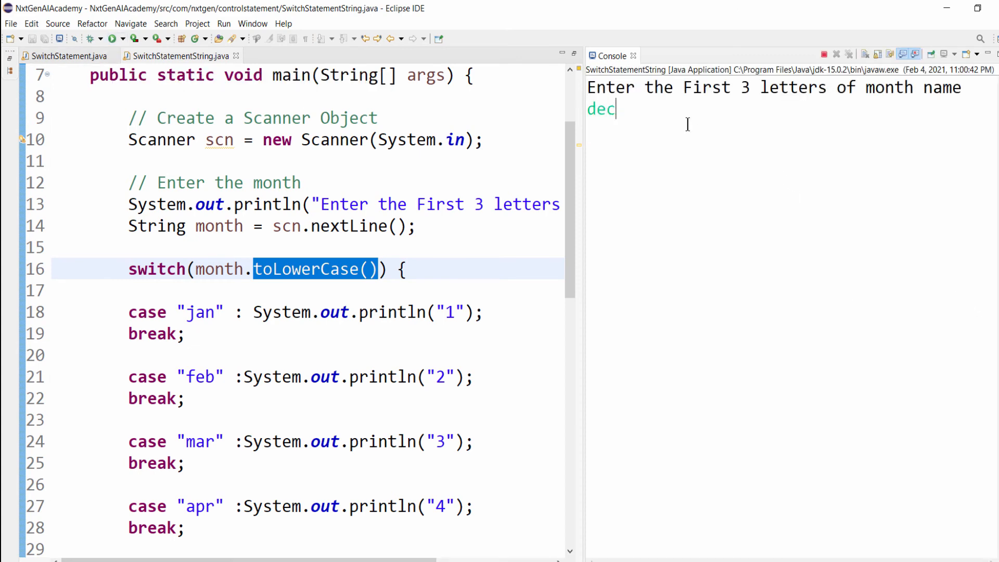
key("Return")
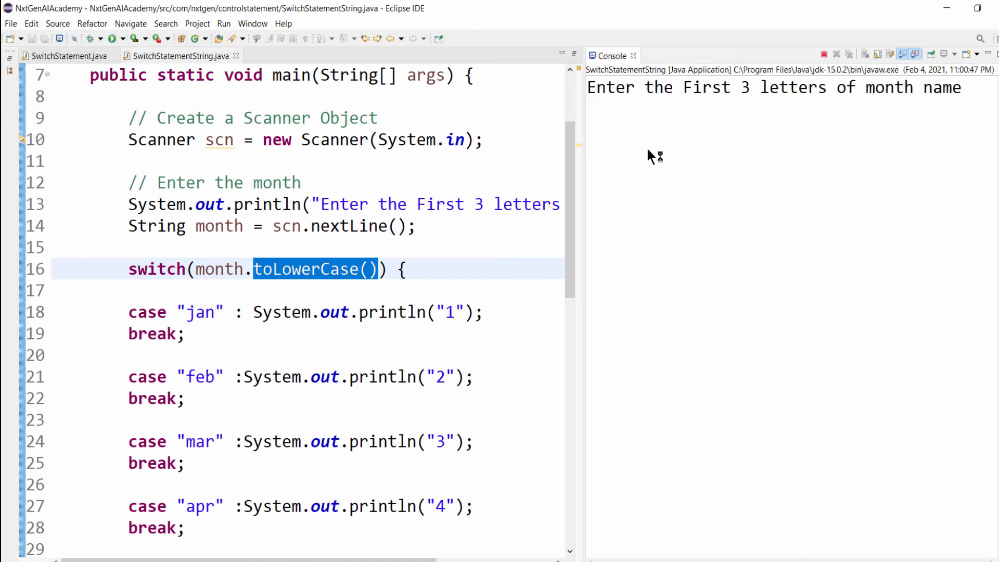
type("asfs")
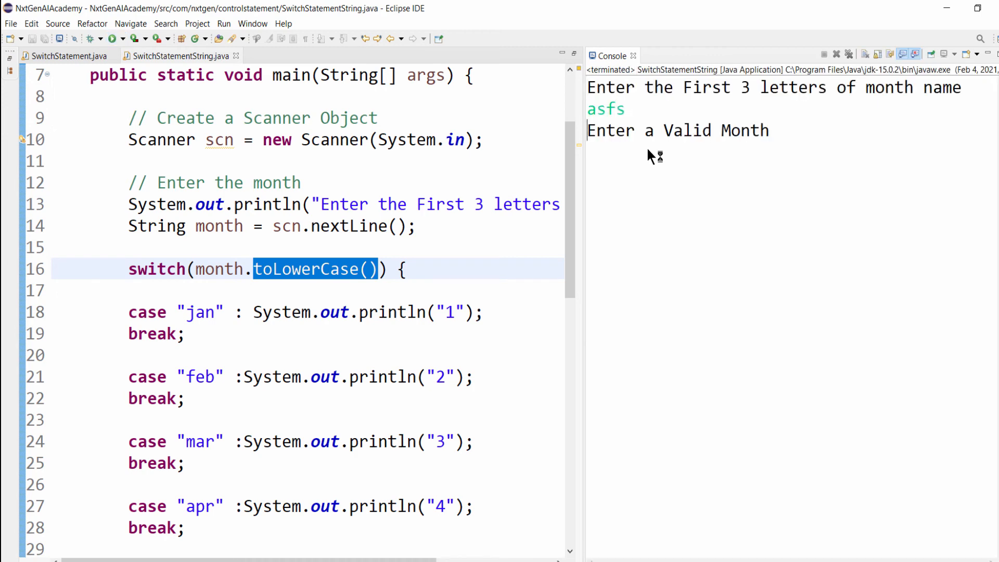